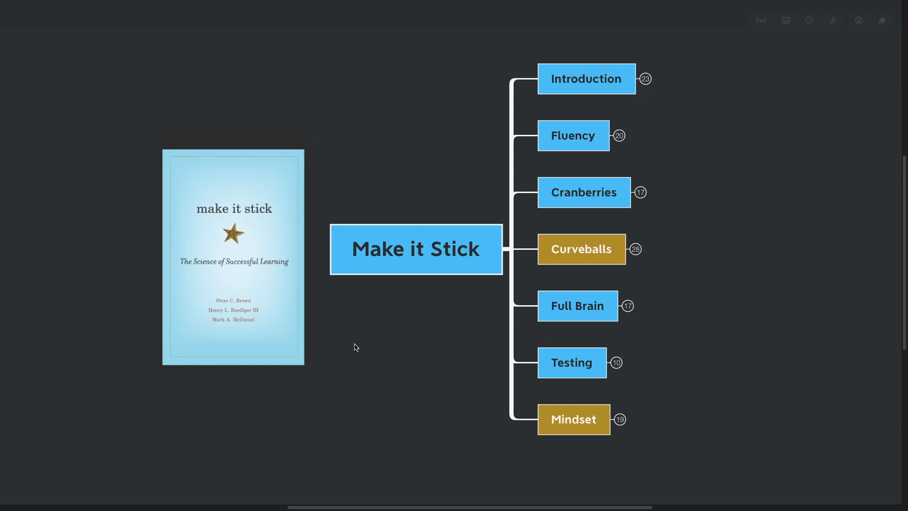
{"action": "mouse_move", "coordinate": [351, 346]}
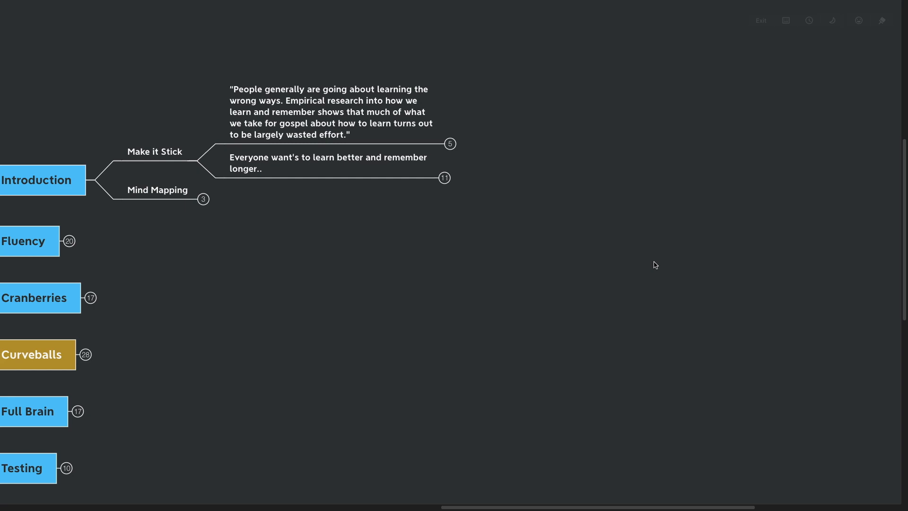
{"action": "mouse_move", "coordinate": [634, 255]}
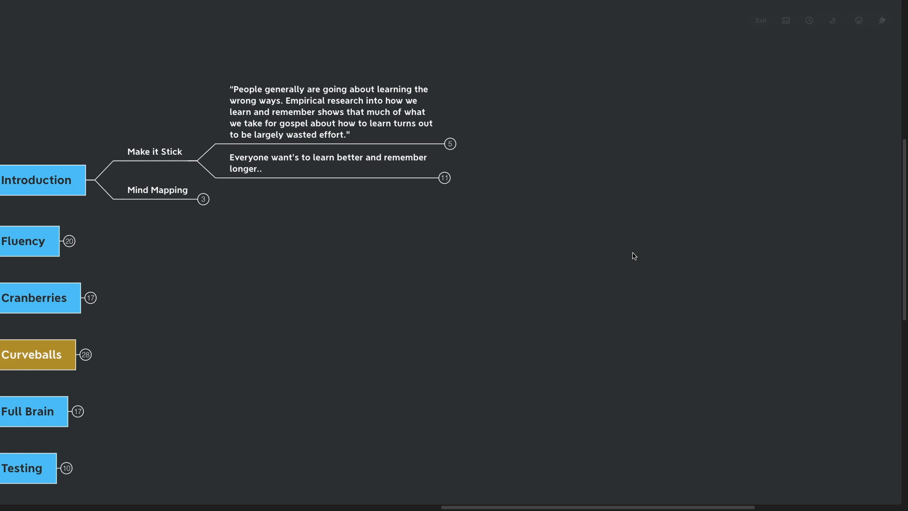
{"action": "mouse_move", "coordinate": [527, 212]}
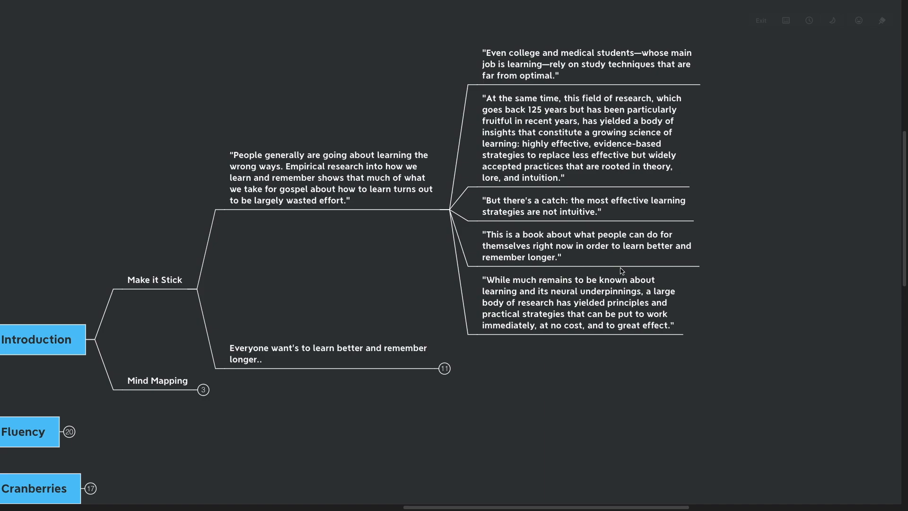
{"action": "mouse_move", "coordinate": [712, 246]}
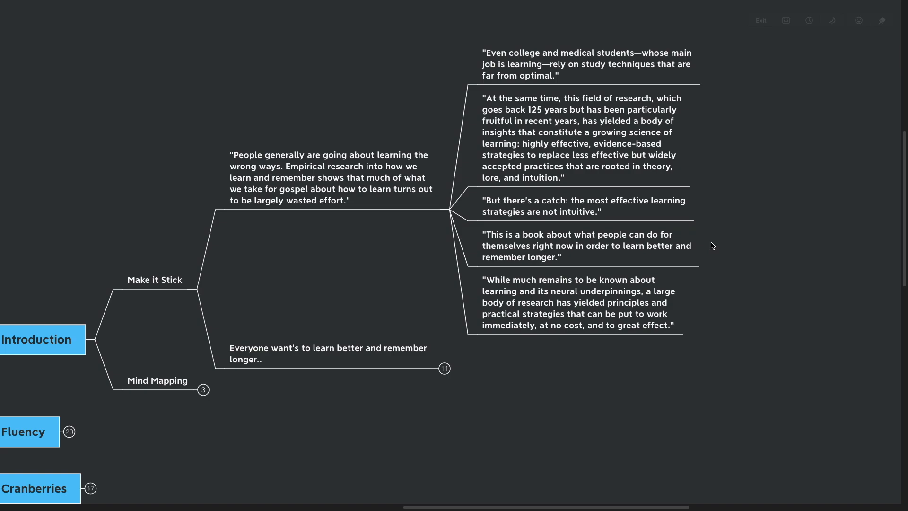
{"action": "mouse_move", "coordinate": [750, 222]}
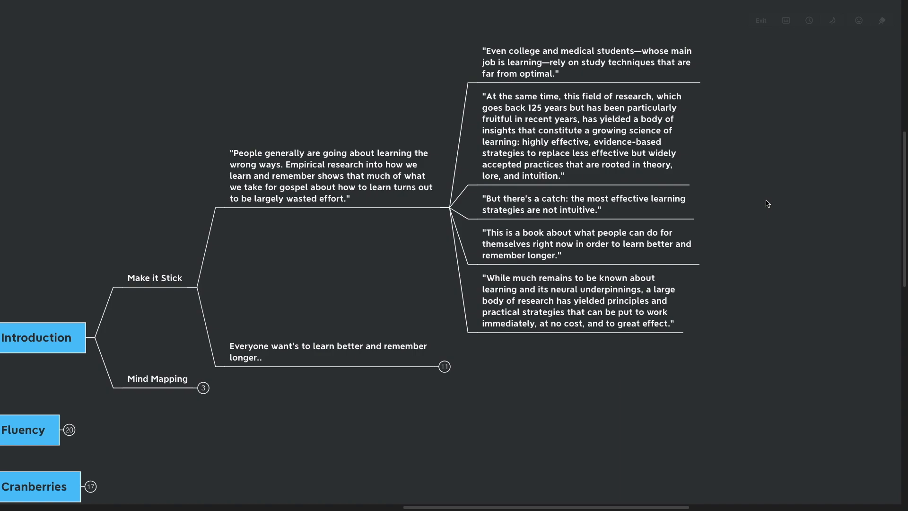
{"action": "scroll", "scroll_direction": "down", "scroll_amount": 3}
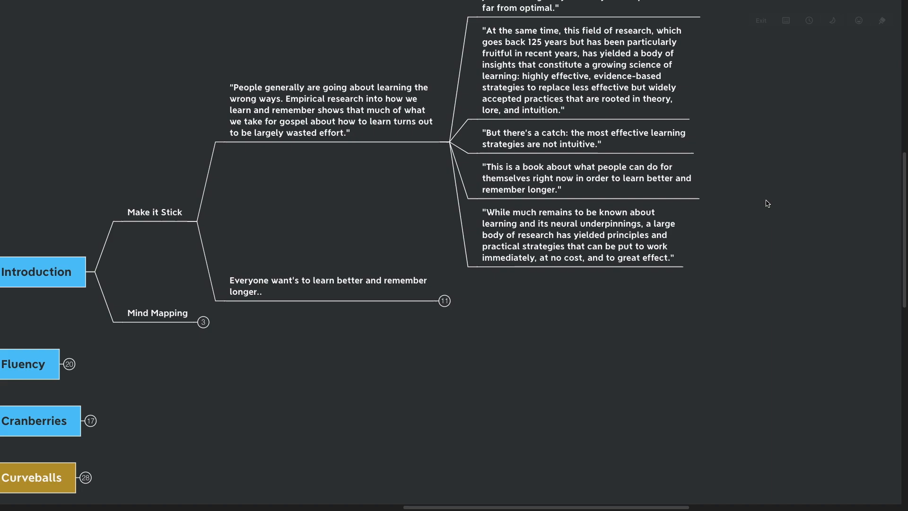
{"action": "mouse_move", "coordinate": [783, 201]}
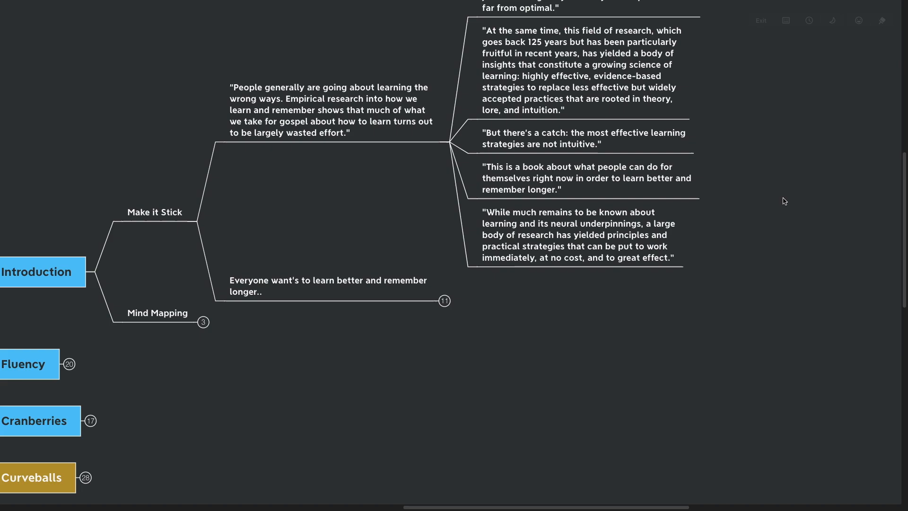
{"action": "mouse_move", "coordinate": [782, 195]}
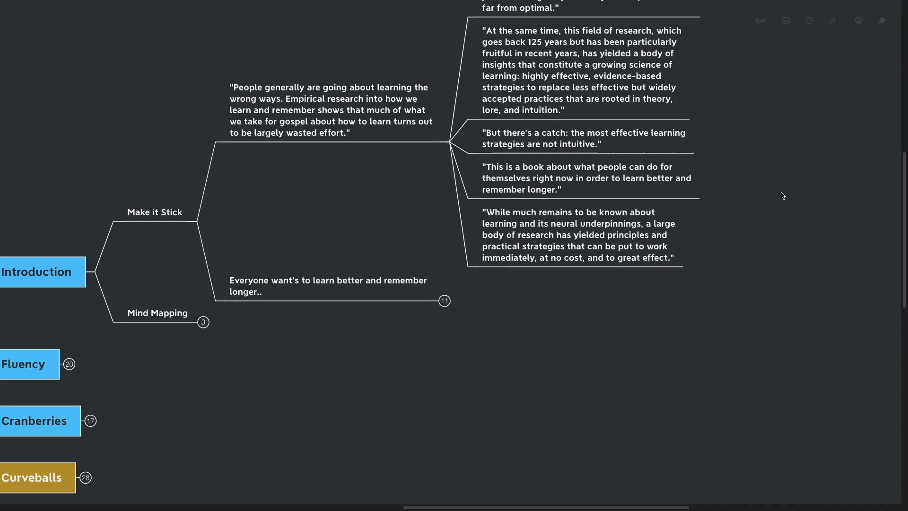
{"action": "mouse_move", "coordinate": [784, 199]}
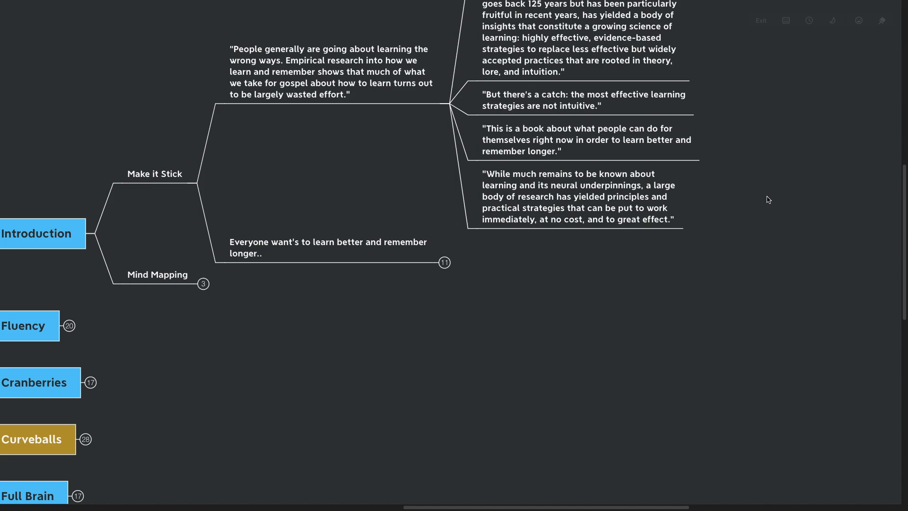
{"action": "mouse_move", "coordinate": [769, 183]}
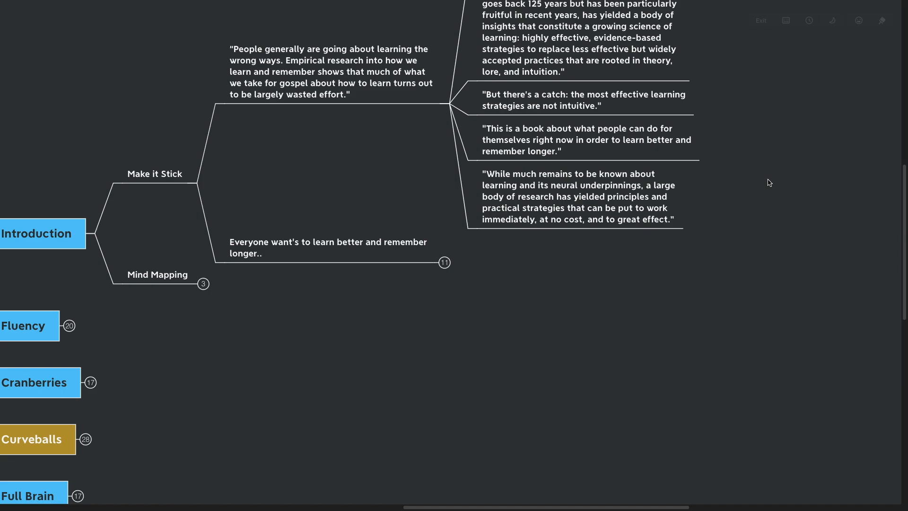
{"action": "mouse_move", "coordinate": [765, 185]}
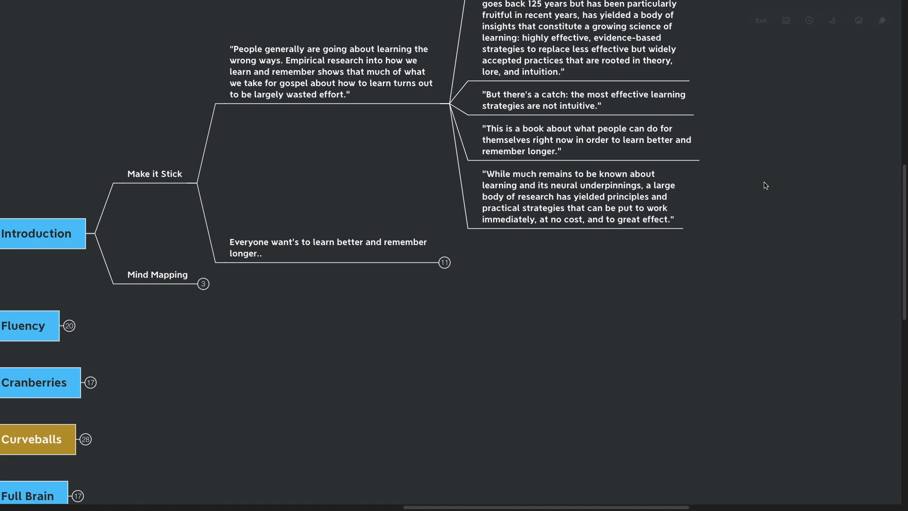
- Unfold 'Everyone want's to learn better' to show its three question prompts
{"action": "left_click", "coordinate": [327, 247]}
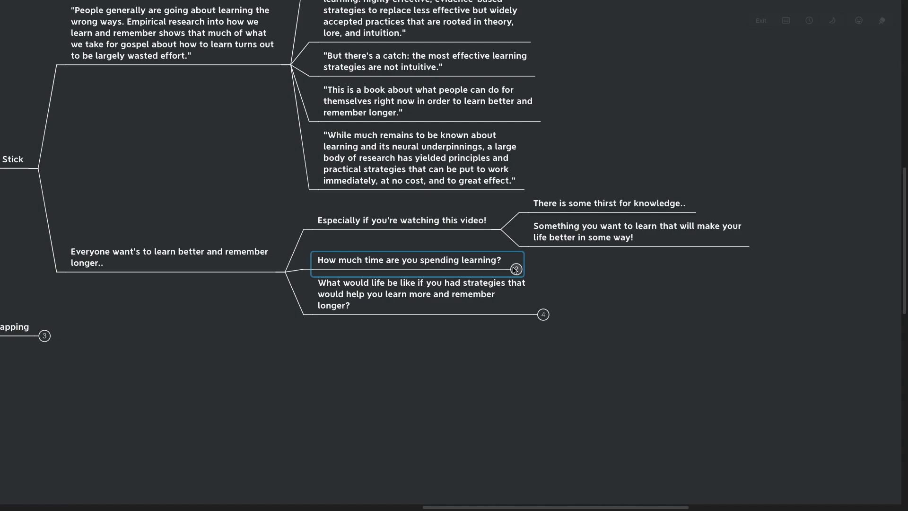
- Unfold 'How much time are you spending learning?' and scroll to its study-hours notes
{"action": "left_click", "coordinate": [515, 269]}
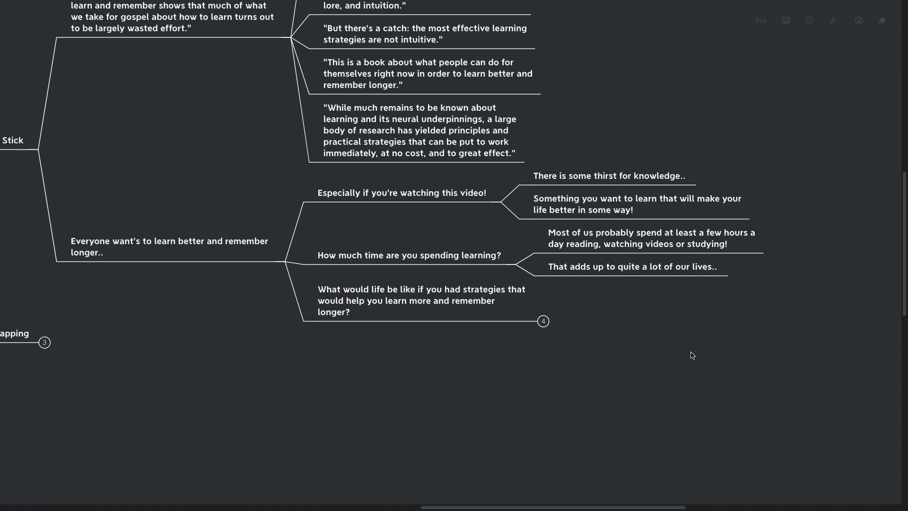
{"action": "scroll", "scroll_direction": "down", "scroll_amount": 3}
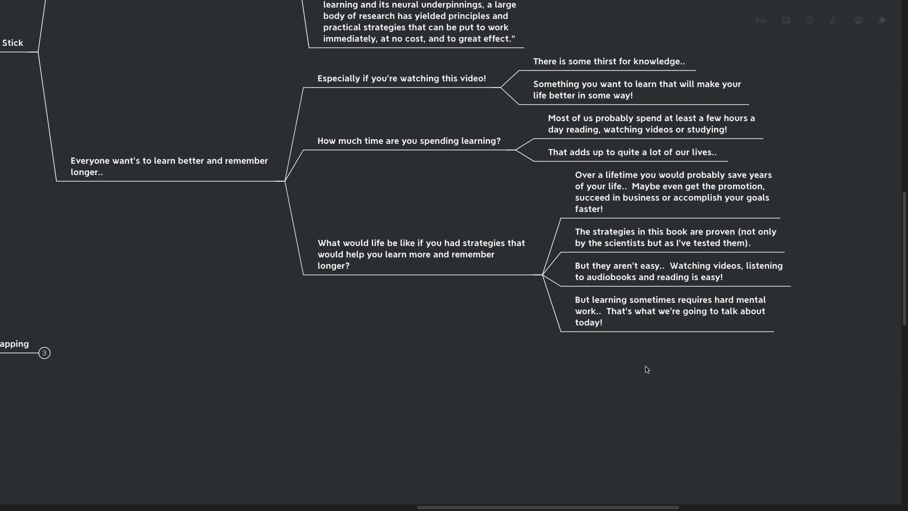
{"action": "mouse_move", "coordinate": [628, 366]}
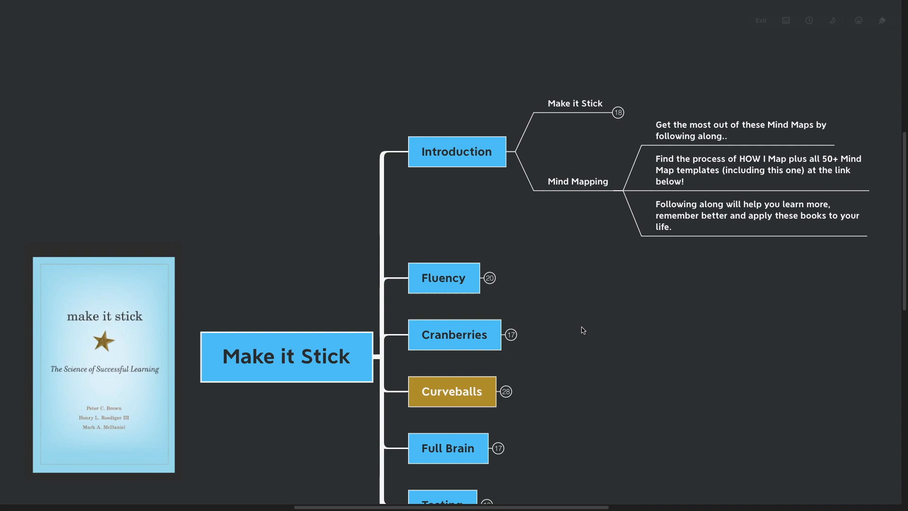
- Scroll down the map toward the Fluency branch
{"action": "scroll", "scroll_direction": "down", "scroll_amount": 3}
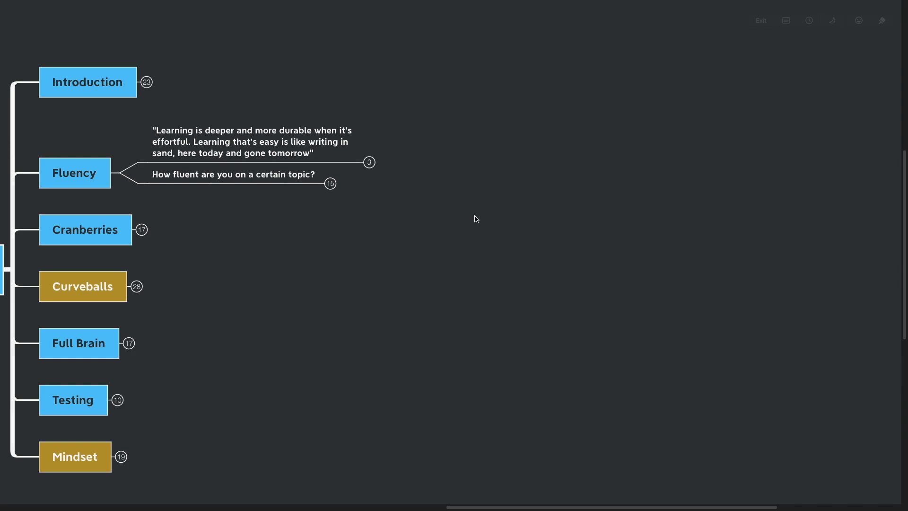
- Unfold Fluency's effortful-learning quote to reveal the rereading and massed-practice quotes
{"action": "left_click", "coordinate": [369, 162]}
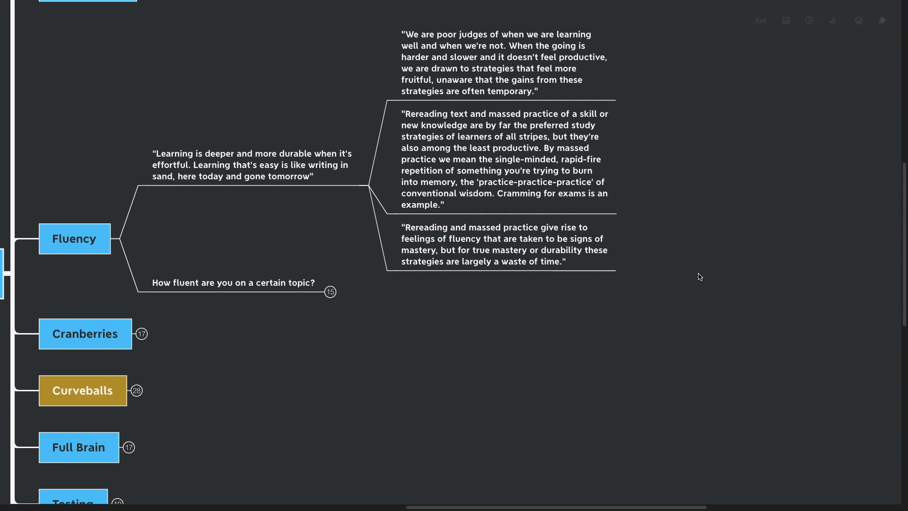
{"action": "scroll", "scroll_direction": "down", "scroll_amount": 3}
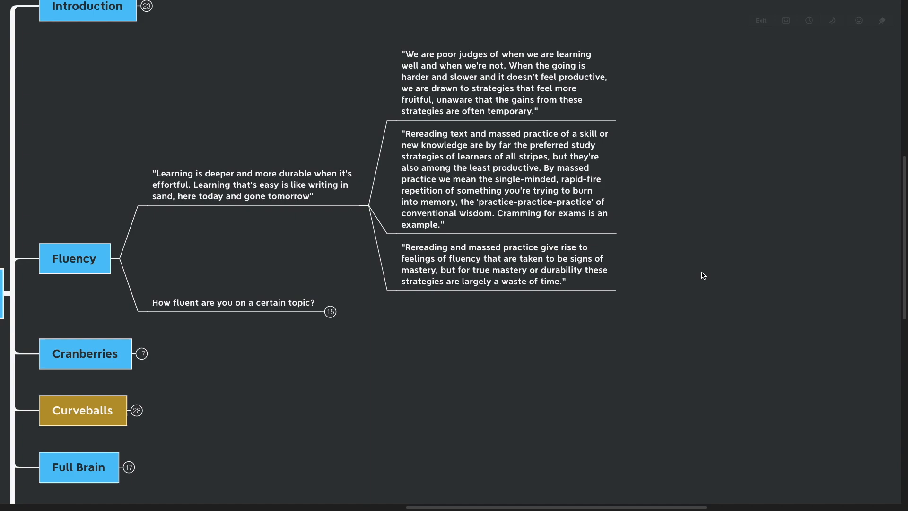
{"action": "mouse_move", "coordinate": [690, 281]}
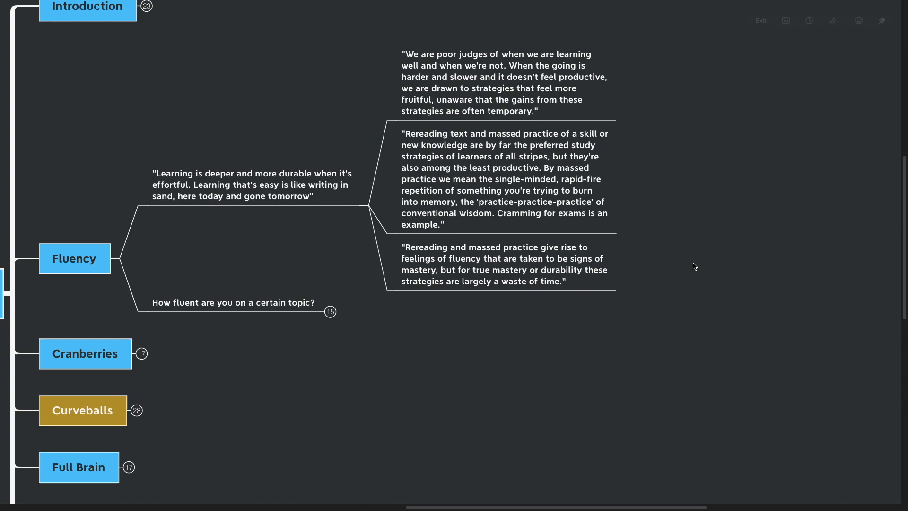
{"action": "scroll", "scroll_direction": "down", "scroll_amount": 3}
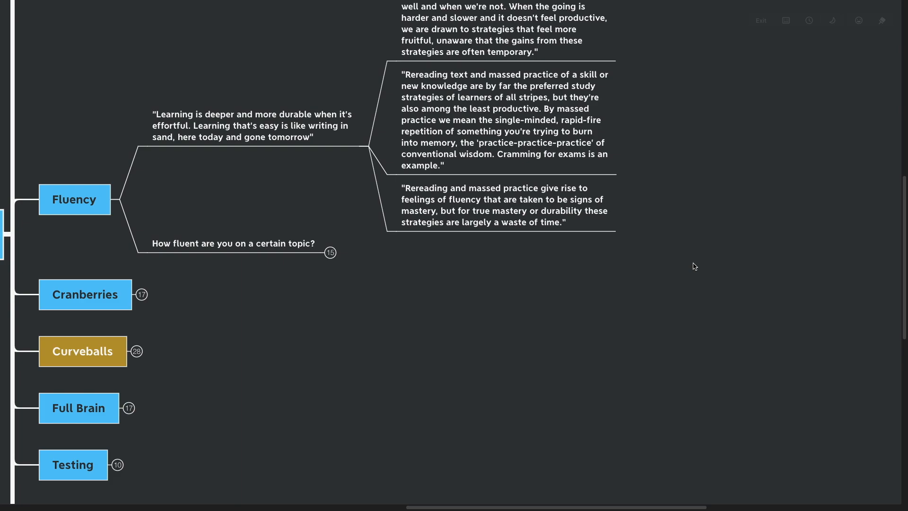
{"action": "mouse_move", "coordinate": [428, 289]}
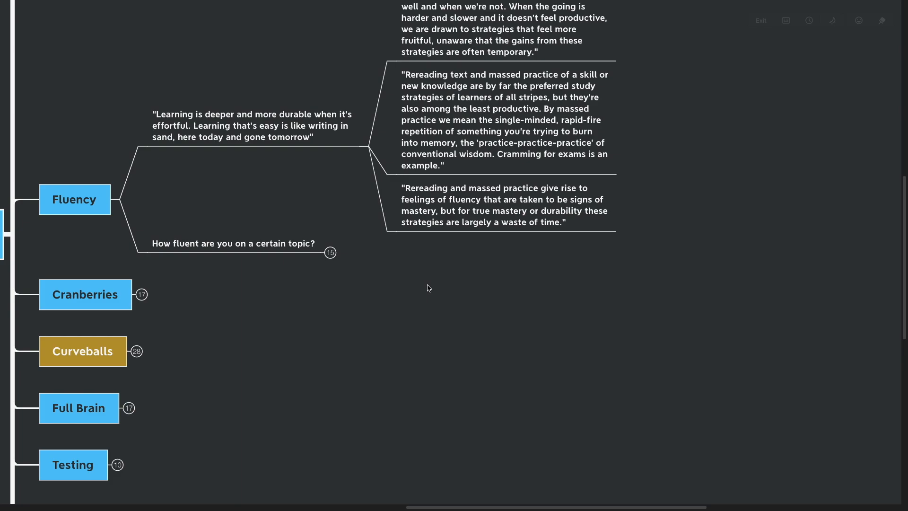
- Unfold 'How fluent are you on a certain topic?' and select 'Why is Fluency important?'
{"action": "left_click", "coordinate": [329, 253]}
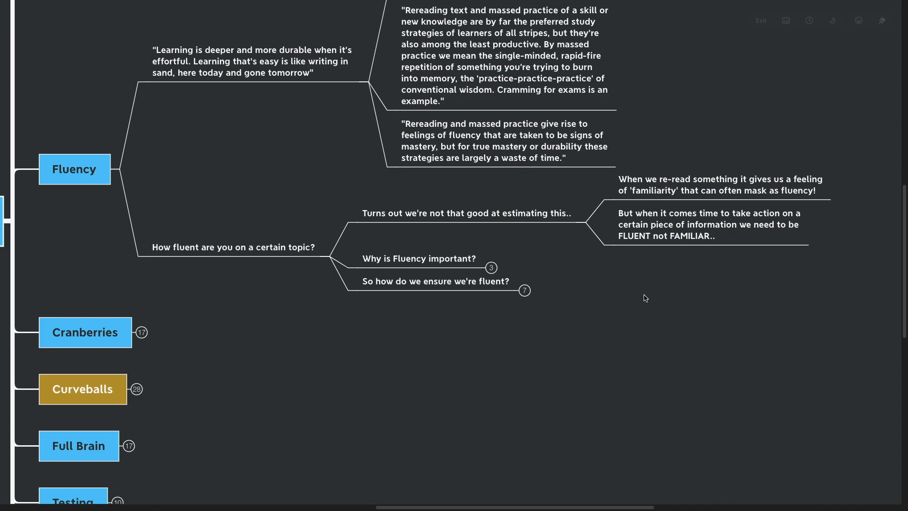
{"action": "mouse_move", "coordinate": [626, 289]}
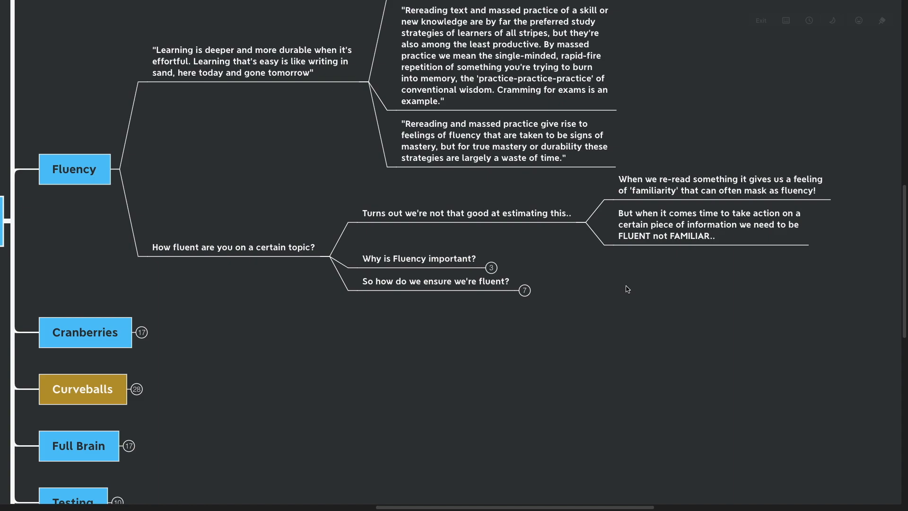
{"action": "scroll", "scroll_direction": "down", "scroll_amount": 3}
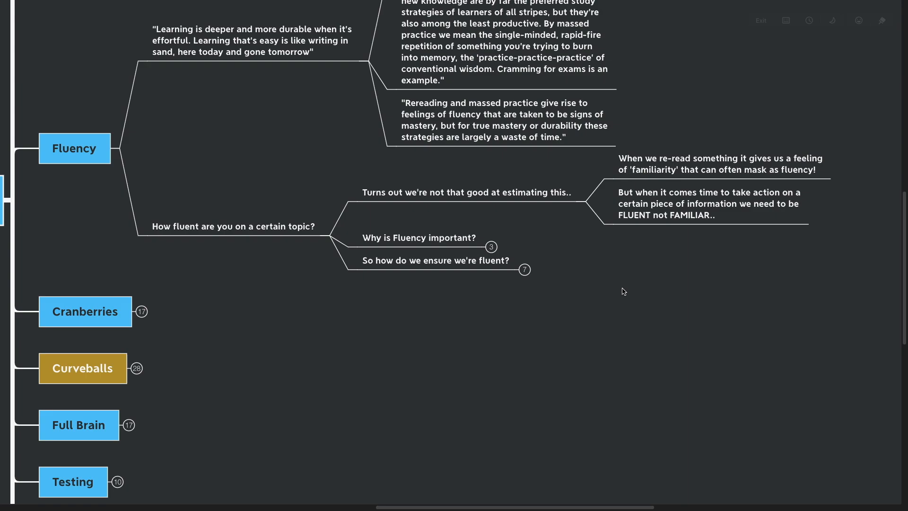
{"action": "left_click", "coordinate": [418, 237]}
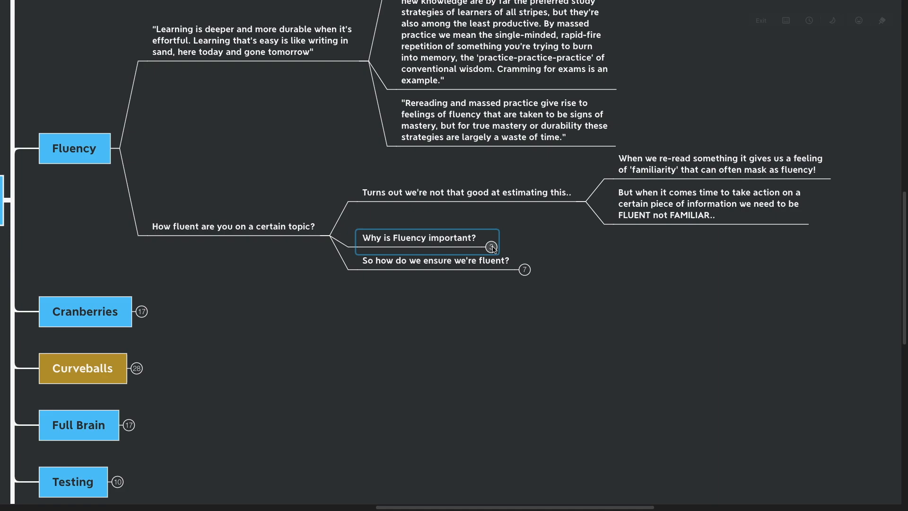
- Unfold 'Why is Fluency important?' to show its three notes on familiarity's false security
{"action": "left_click", "coordinate": [492, 246]}
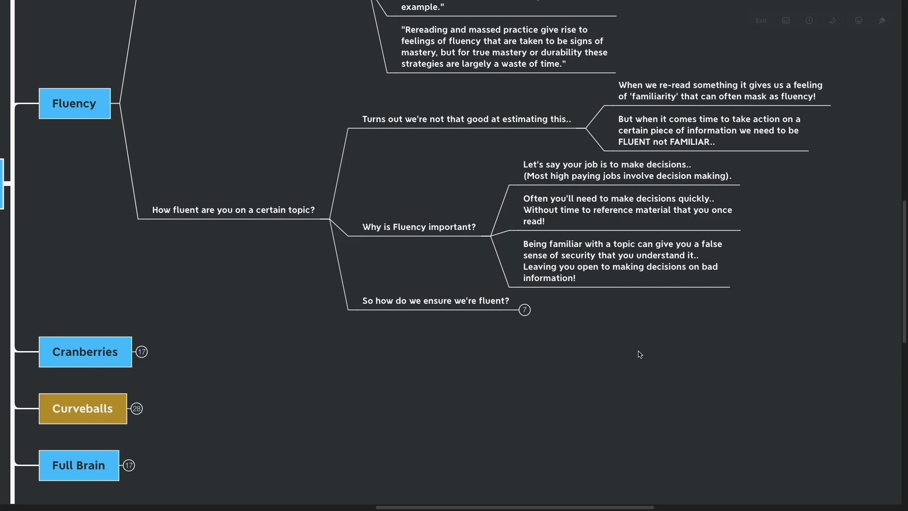
{"action": "scroll", "scroll_direction": "down", "scroll_amount": 3}
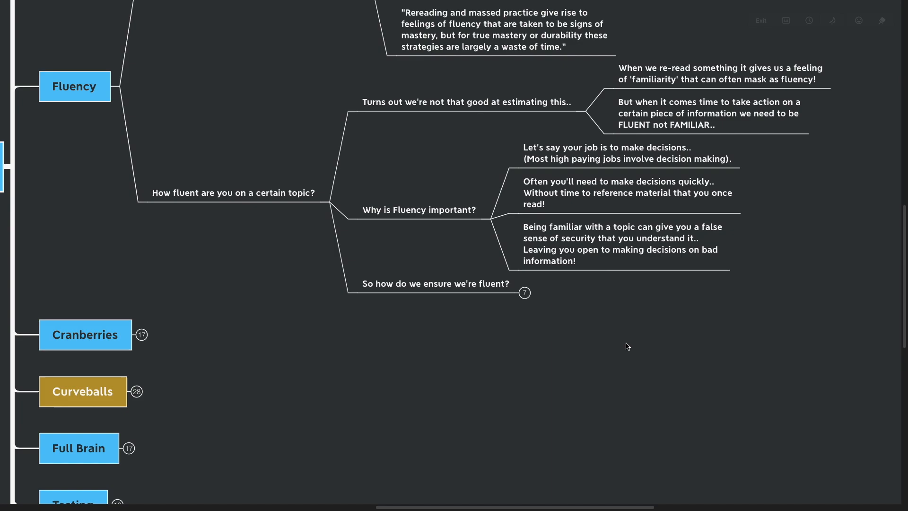
{"action": "mouse_move", "coordinate": [600, 339]}
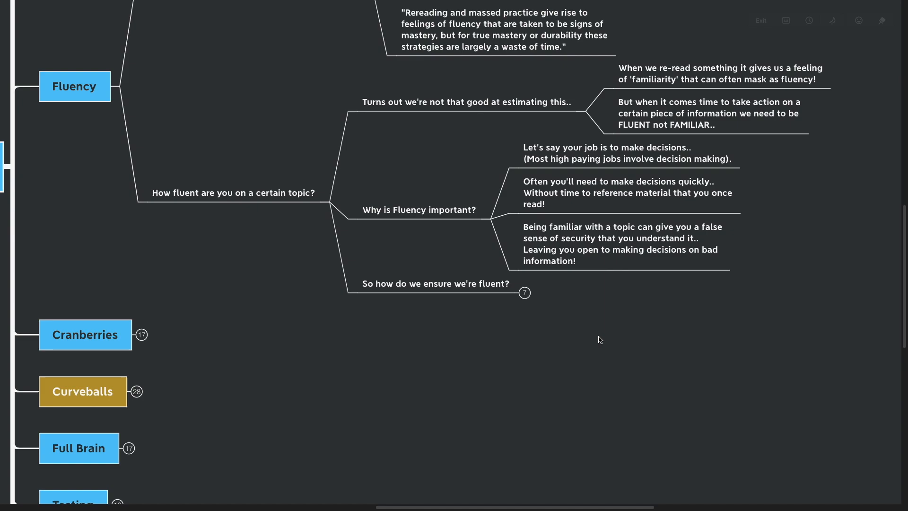
{"action": "mouse_move", "coordinate": [548, 330]}
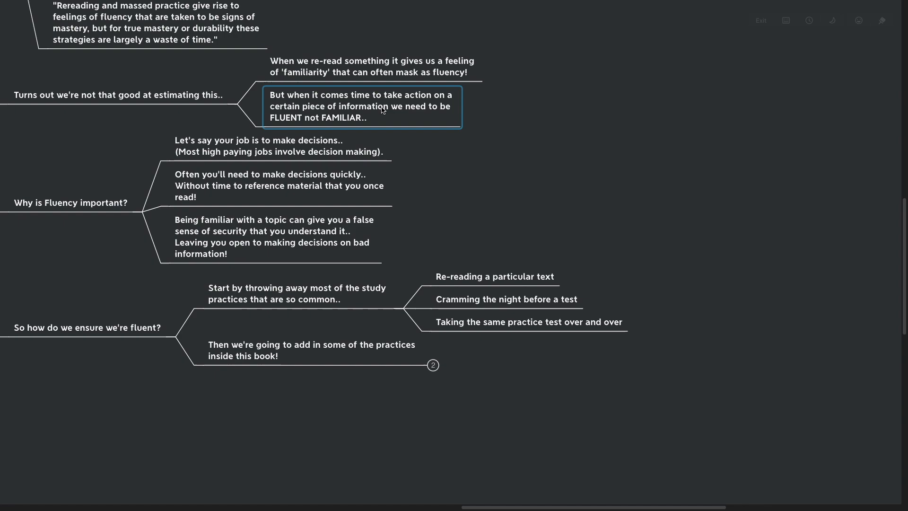
- Scroll down past the fluency notes toward the Cranberries branch
{"action": "scroll", "scroll_direction": "down", "scroll_amount": 3}
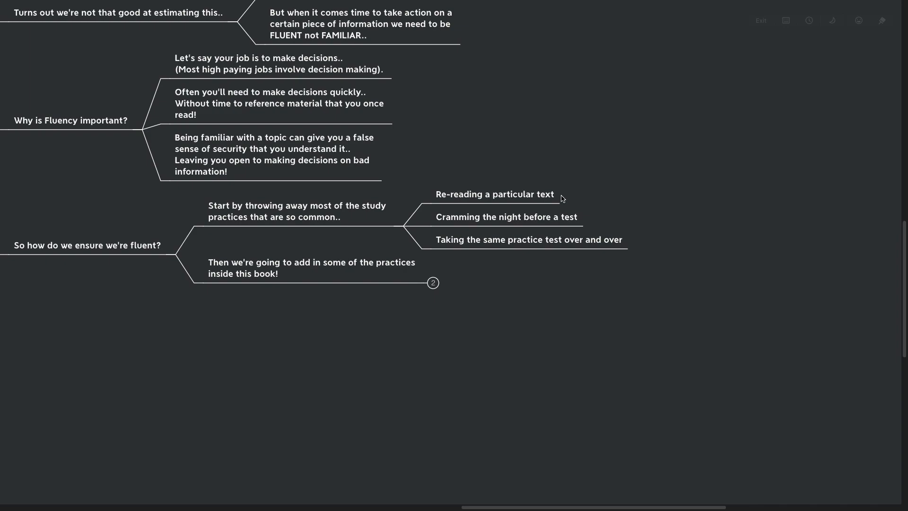
{"action": "scroll", "scroll_direction": "down", "scroll_amount": 3}
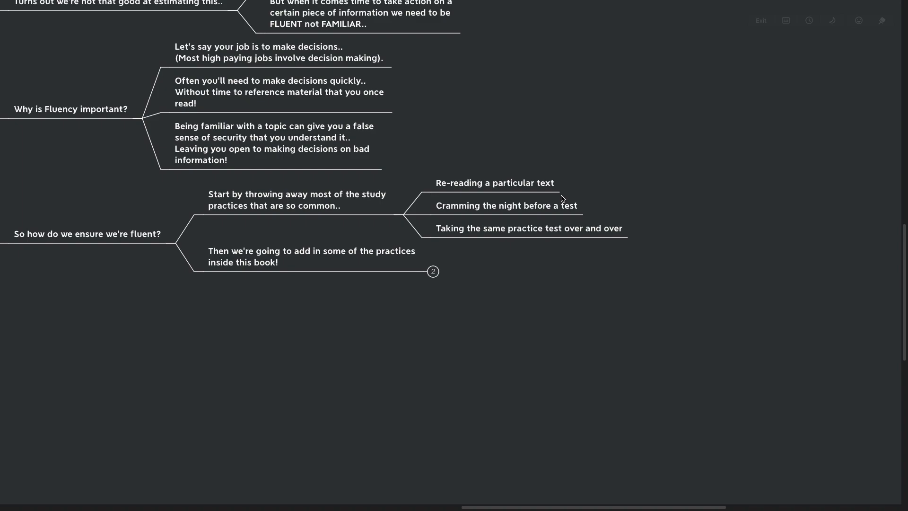
{"action": "mouse_move", "coordinate": [544, 251]}
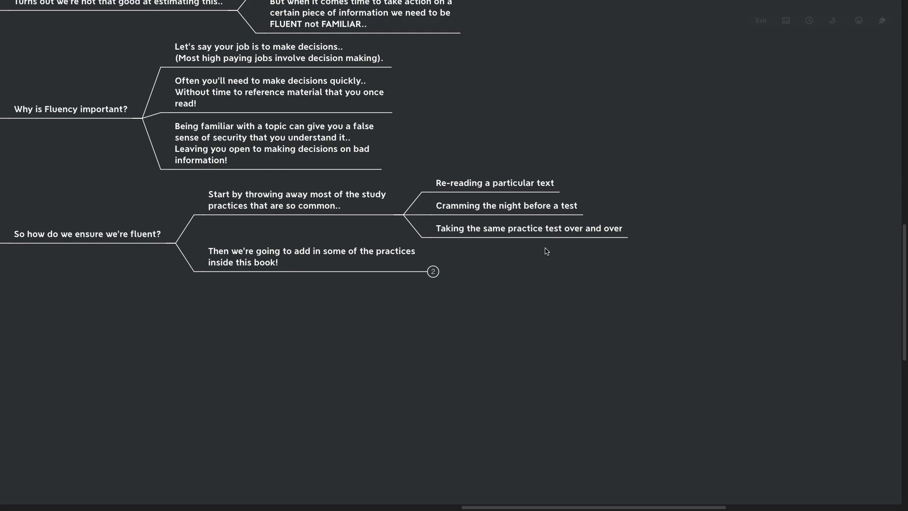
{"action": "mouse_move", "coordinate": [441, 272]}
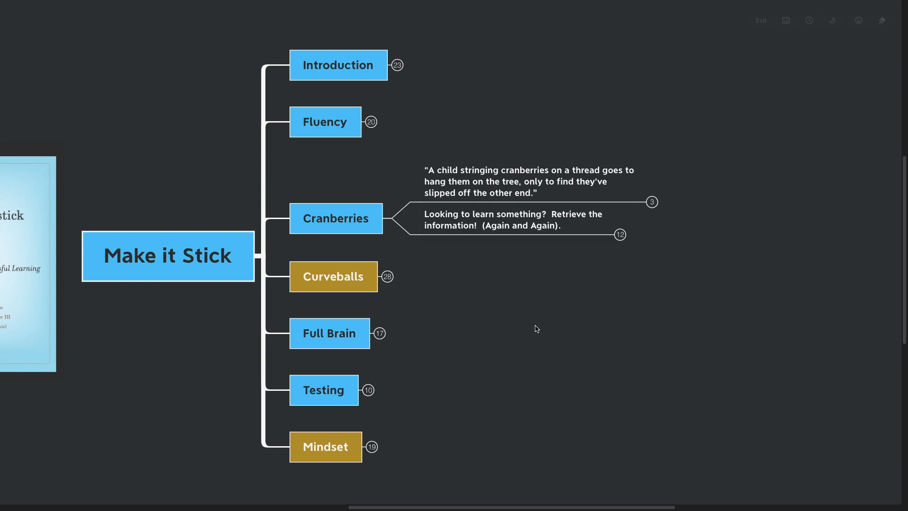
- Unfold the cranberry-stringing quote to show three retrieval-practice quotes
{"action": "left_click", "coordinate": [651, 202]}
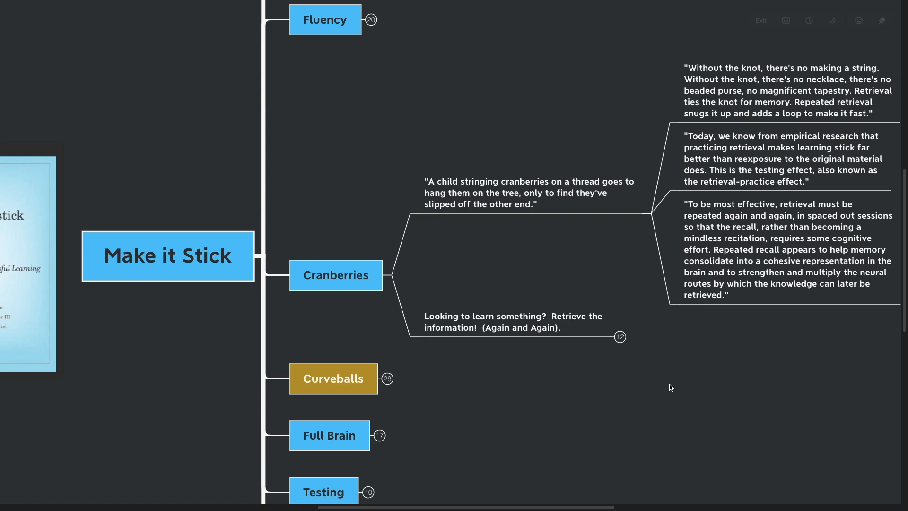
{"action": "mouse_move", "coordinate": [617, 485]}
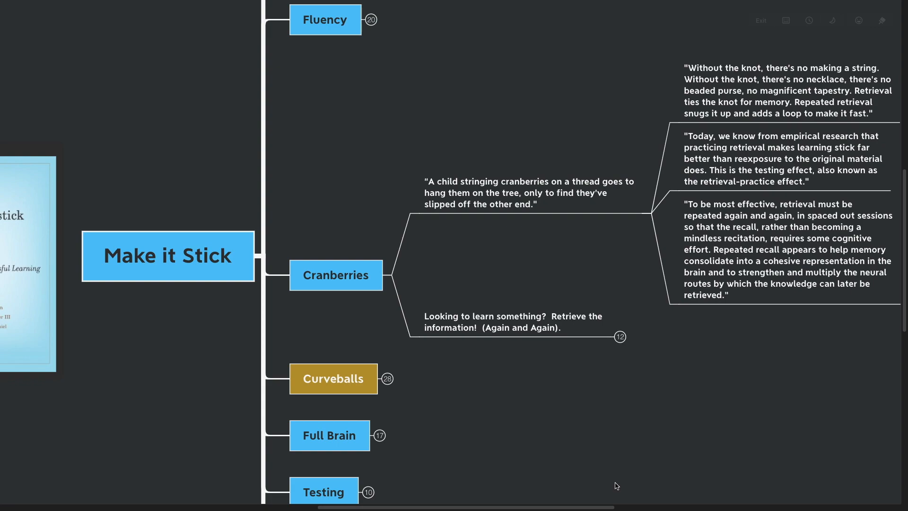
{"action": "mouse_move", "coordinate": [647, 365]}
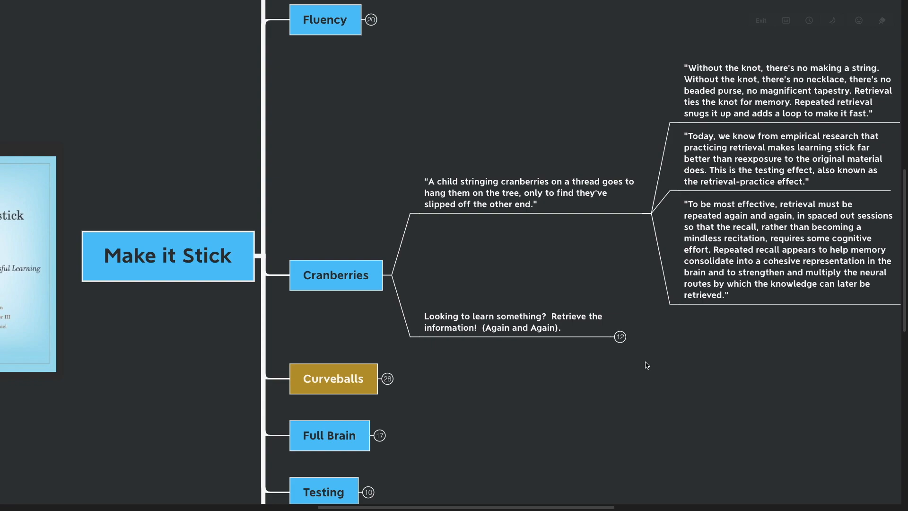
{"action": "mouse_move", "coordinate": [653, 366]}
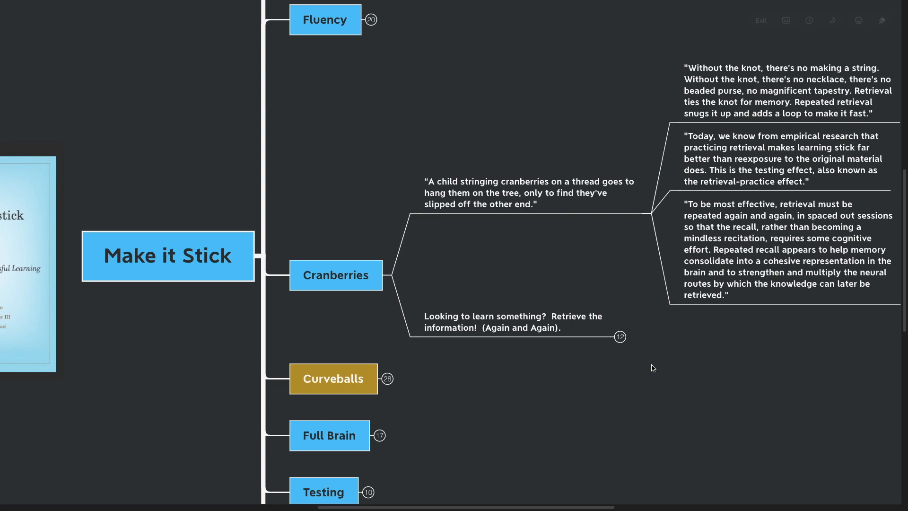
{"action": "mouse_move", "coordinate": [641, 379]}
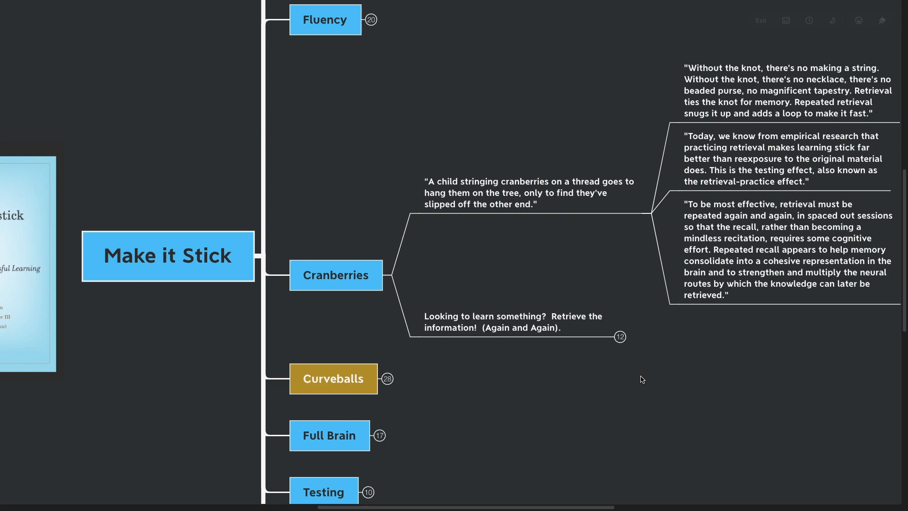
{"action": "mouse_move", "coordinate": [653, 397]}
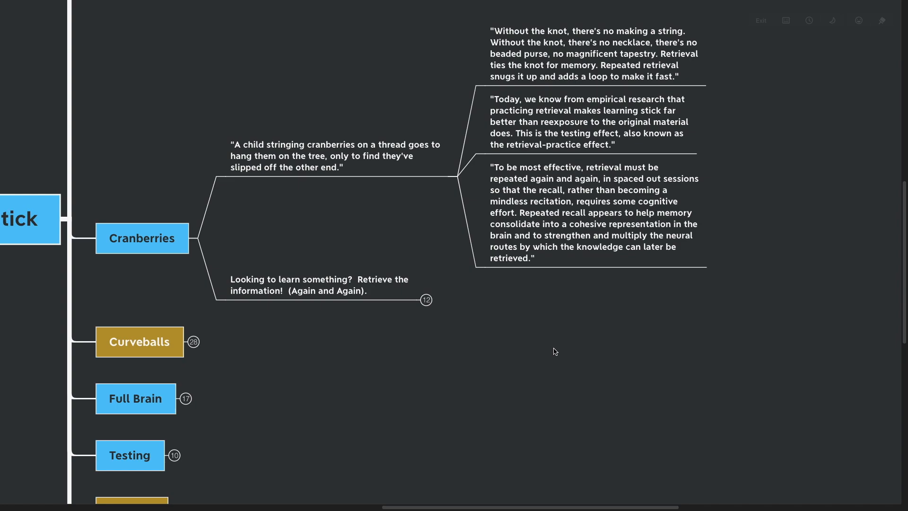
{"action": "scroll", "scroll_direction": "down", "scroll_amount": 3}
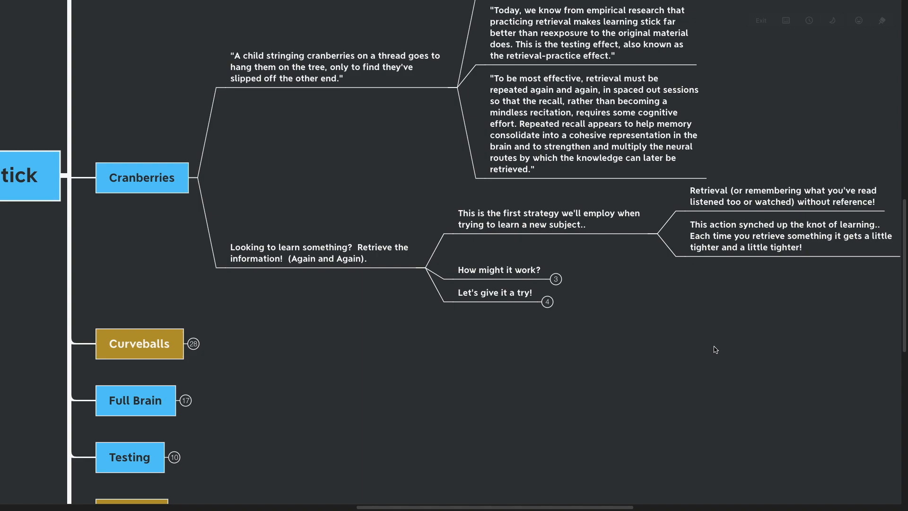
{"action": "mouse_move", "coordinate": [713, 355]}
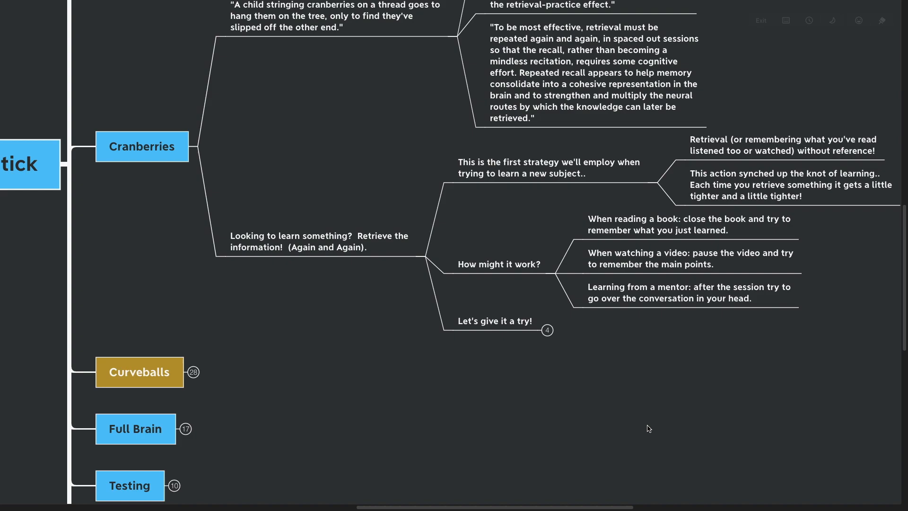
- Scroll down to the 'Let's give it a try!' three-point recap
{"action": "scroll", "scroll_direction": "down", "scroll_amount": 3}
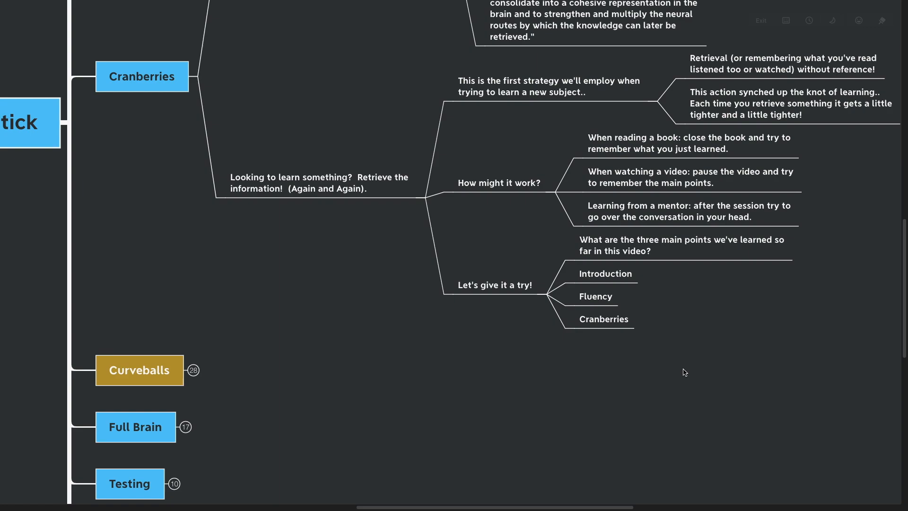
- Collapse the Cranberries branch, leaving seven main branches visible
{"action": "left_click", "coordinate": [603, 319]}
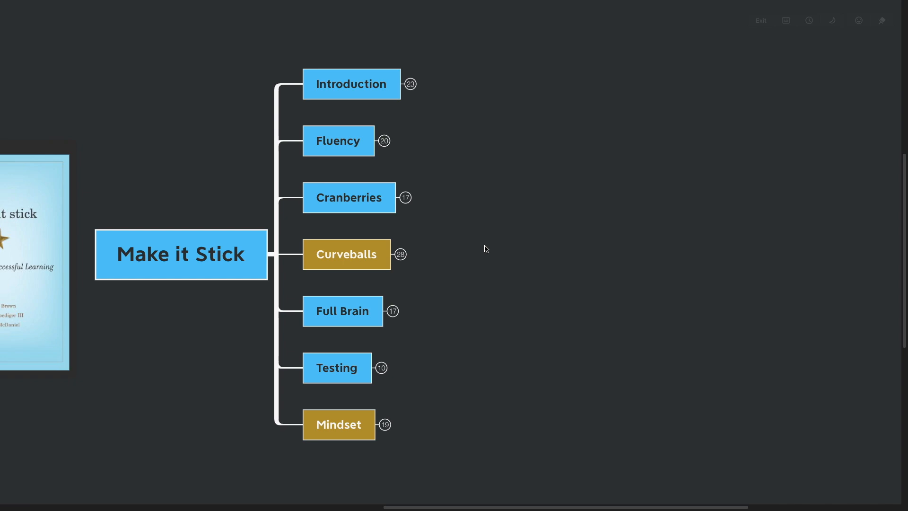
{"action": "mouse_move", "coordinate": [345, 181]}
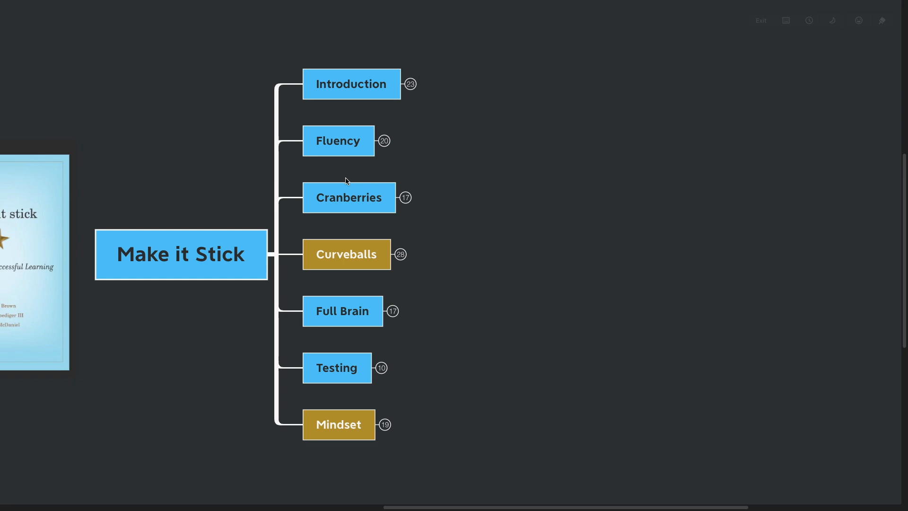
{"action": "mouse_move", "coordinate": [405, 93]}
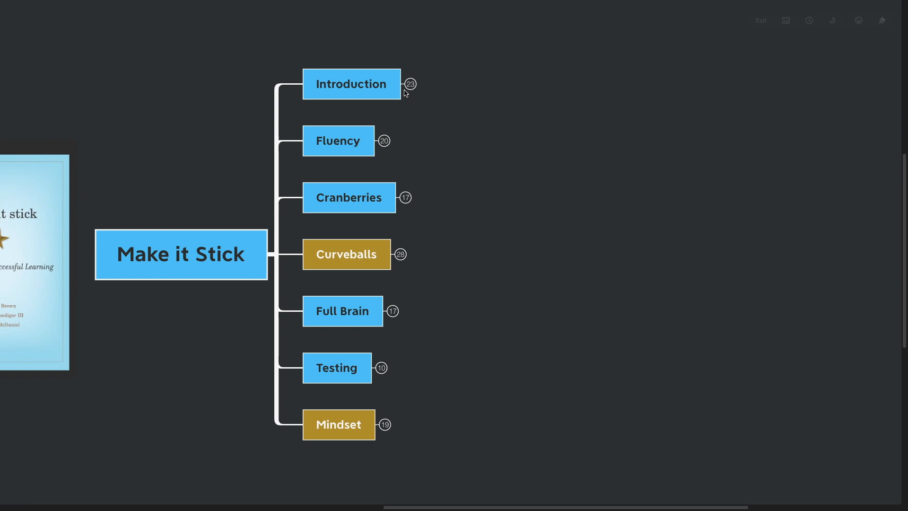
{"action": "left_click", "coordinate": [345, 255]}
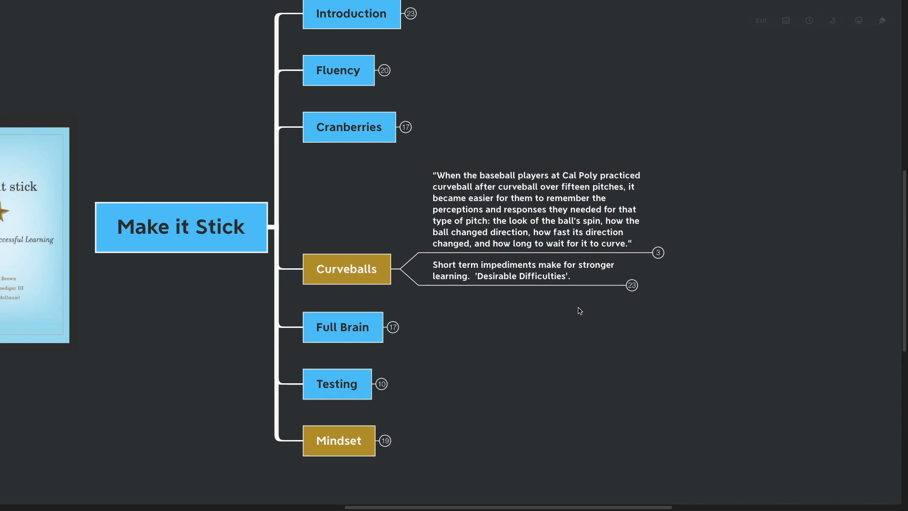
{"action": "mouse_move", "coordinate": [585, 306]}
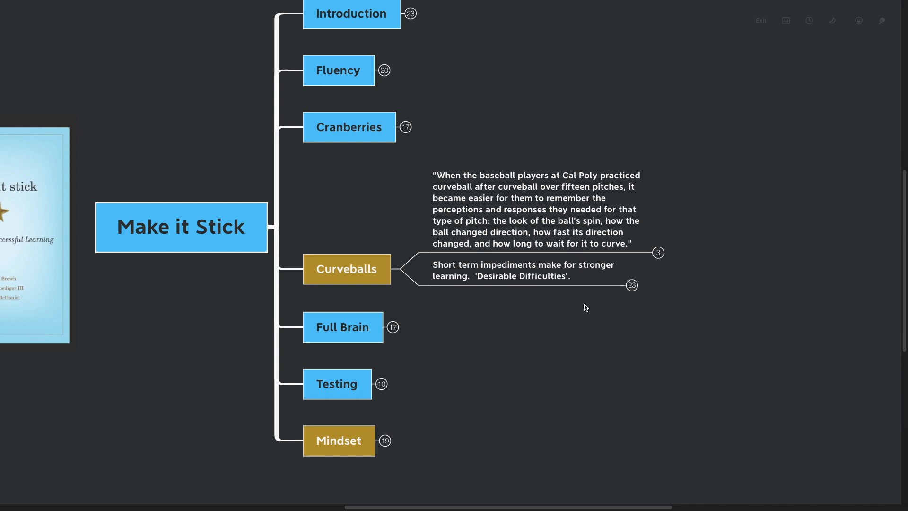
{"action": "mouse_move", "coordinate": [577, 319]}
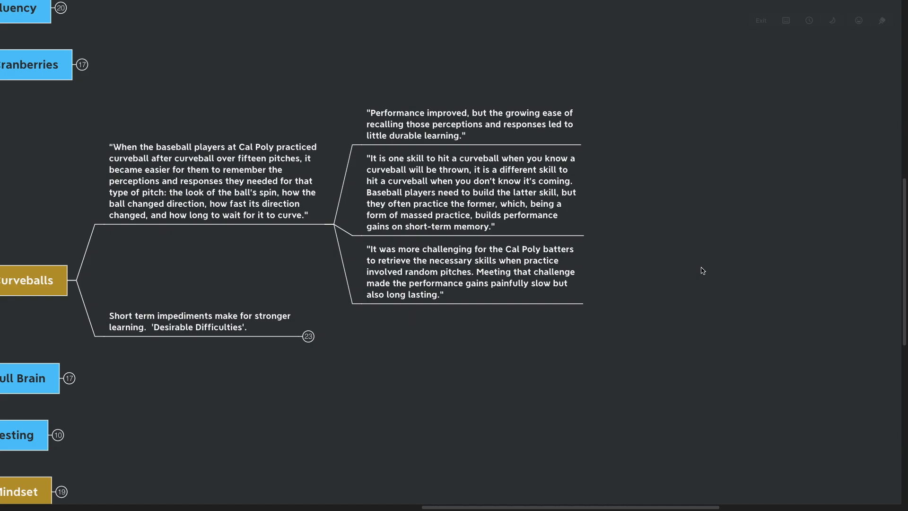
{"action": "mouse_move", "coordinate": [689, 237]}
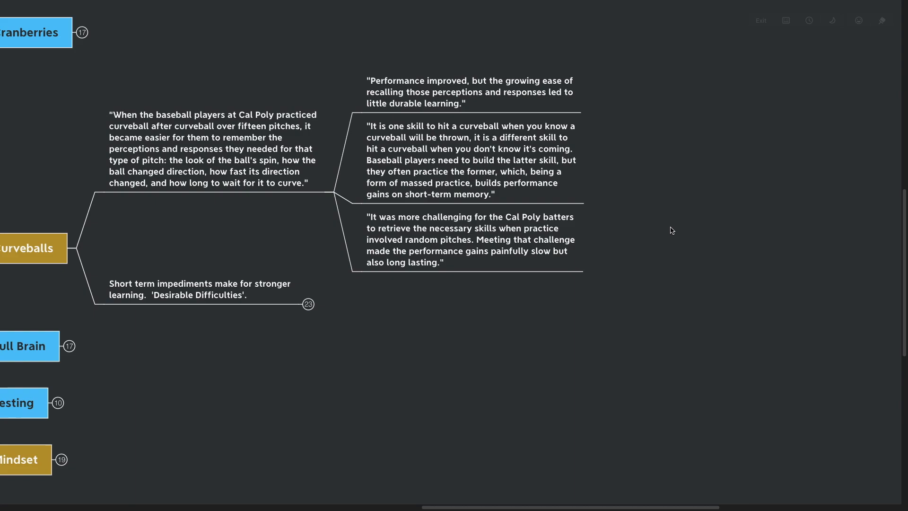
{"action": "mouse_move", "coordinate": [529, 342]}
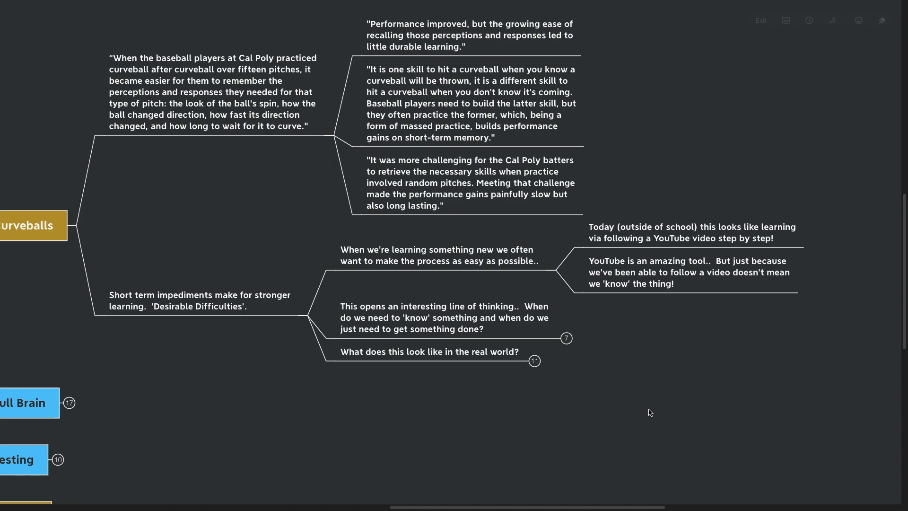
{"action": "scroll", "scroll_direction": "down", "scroll_amount": 3}
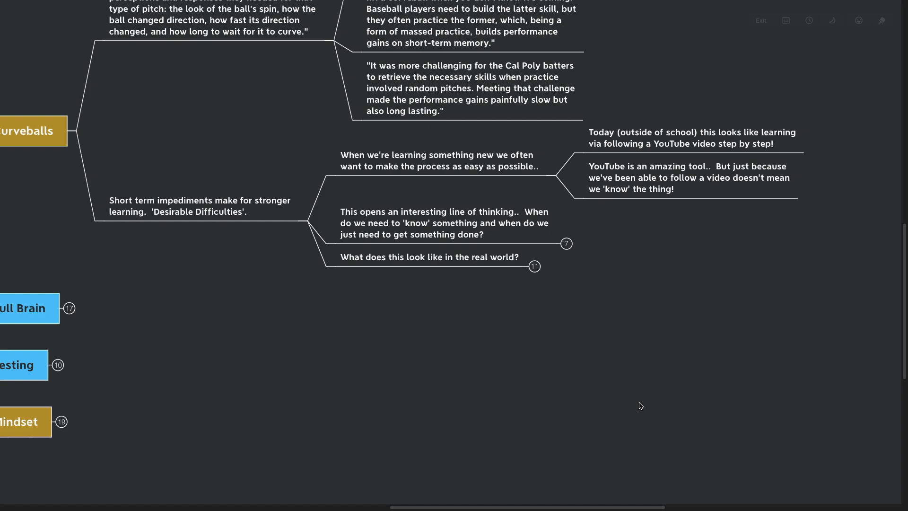
{"action": "scroll", "scroll_direction": "down", "scroll_amount": 3}
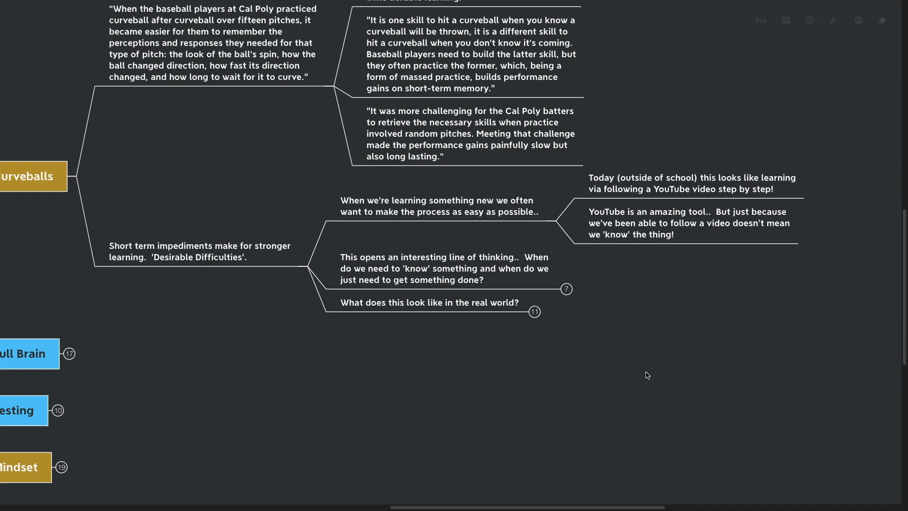
- Expand the 'This opens an interesting line of thinking' note into its four programmer-analogy child notes
{"action": "left_click", "coordinate": [444, 268]}
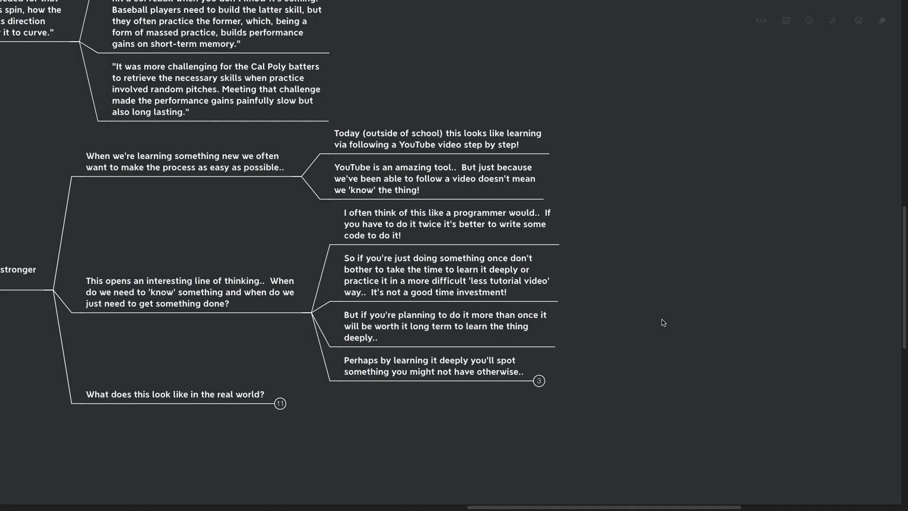
{"action": "scroll", "scroll_direction": "down", "scroll_amount": 3}
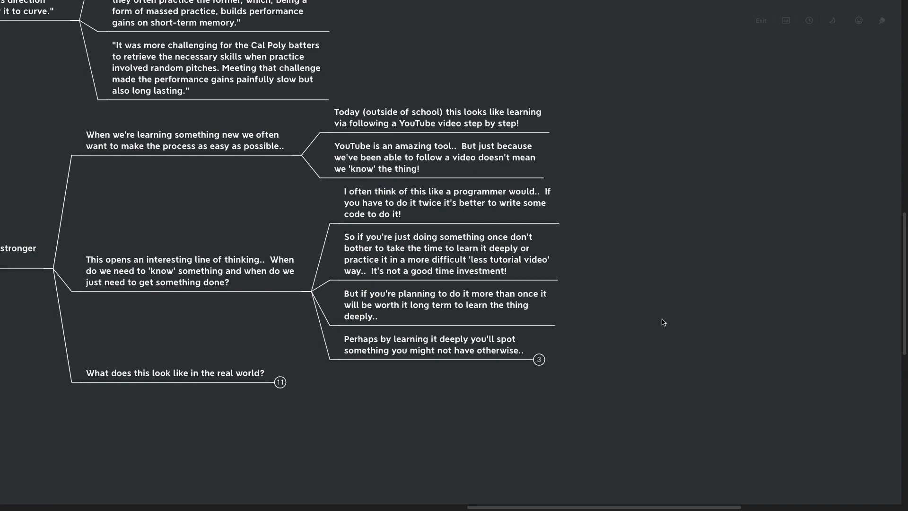
{"action": "mouse_move", "coordinate": [600, 348]}
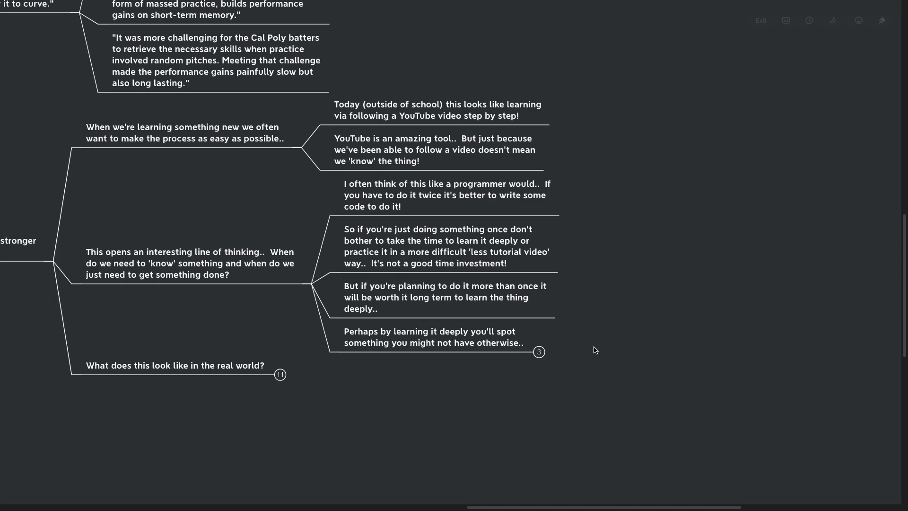
{"action": "left_click", "coordinate": [539, 352]}
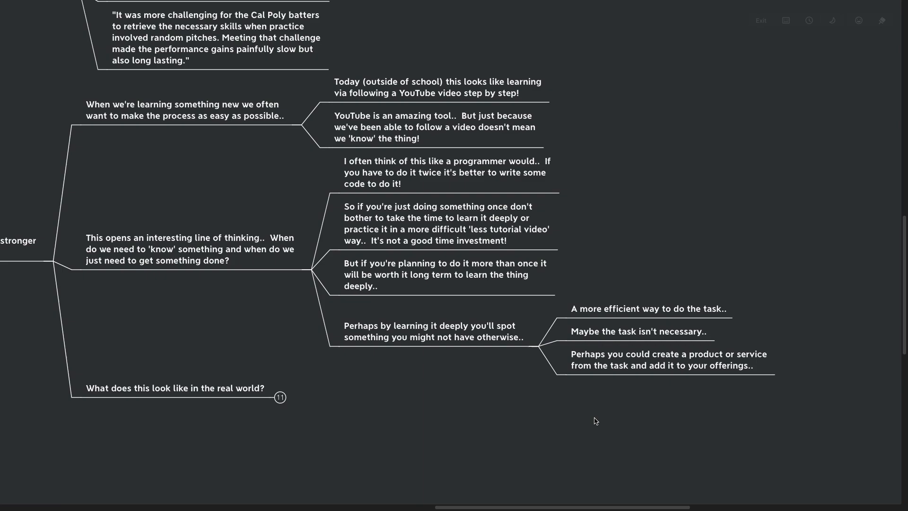
{"action": "mouse_move", "coordinate": [375, 379]}
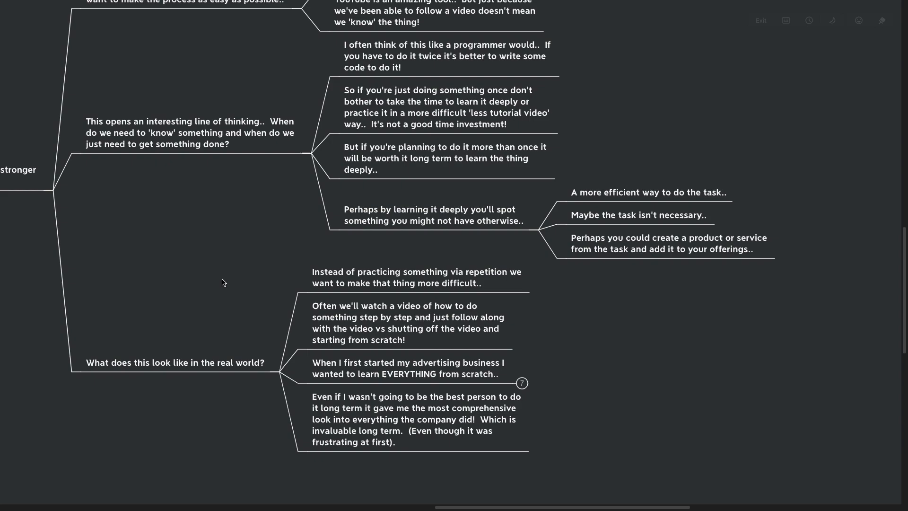
{"action": "scroll", "scroll_direction": "down", "scroll_amount": 3}
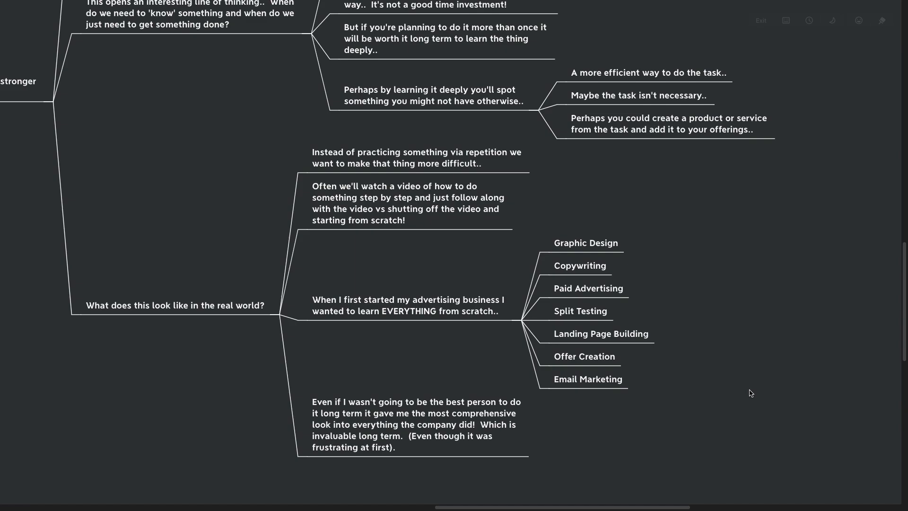
{"action": "scroll", "scroll_direction": "down", "scroll_amount": 3}
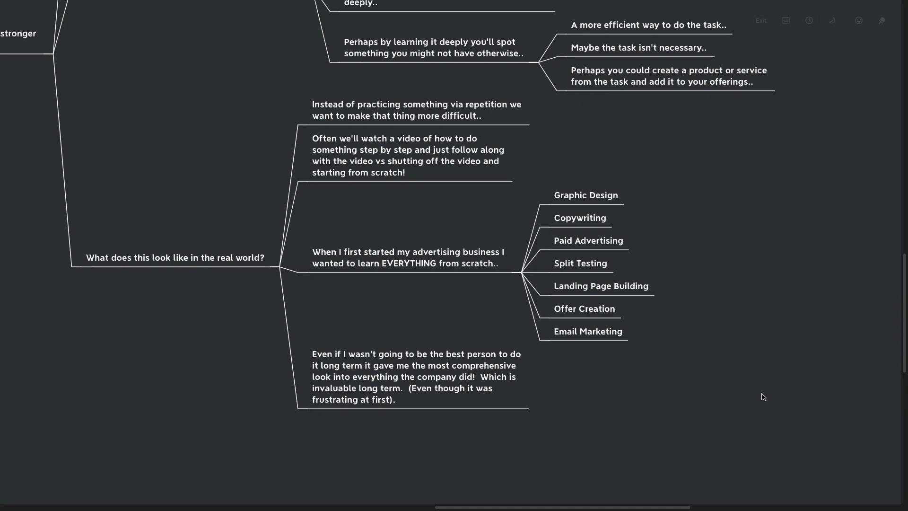
{"action": "mouse_move", "coordinate": [757, 395]}
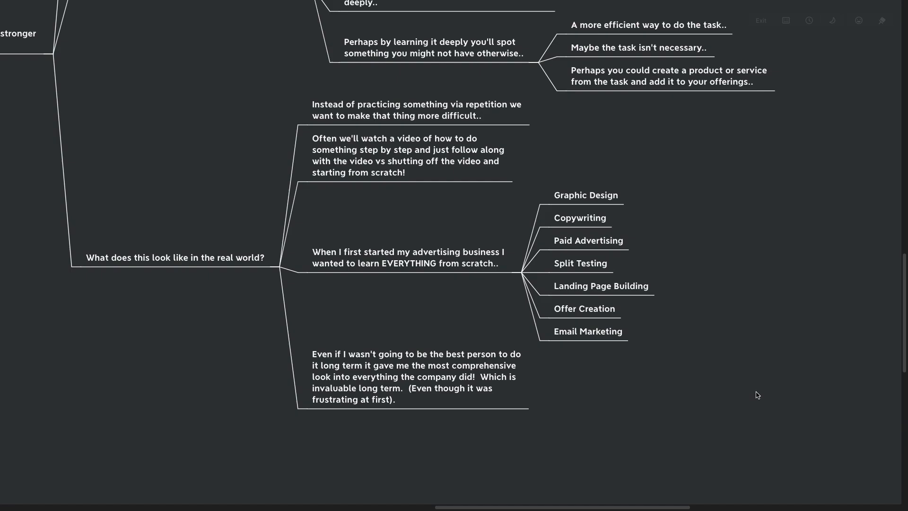
{"action": "scroll", "scroll_direction": "down", "scroll_amount": 3}
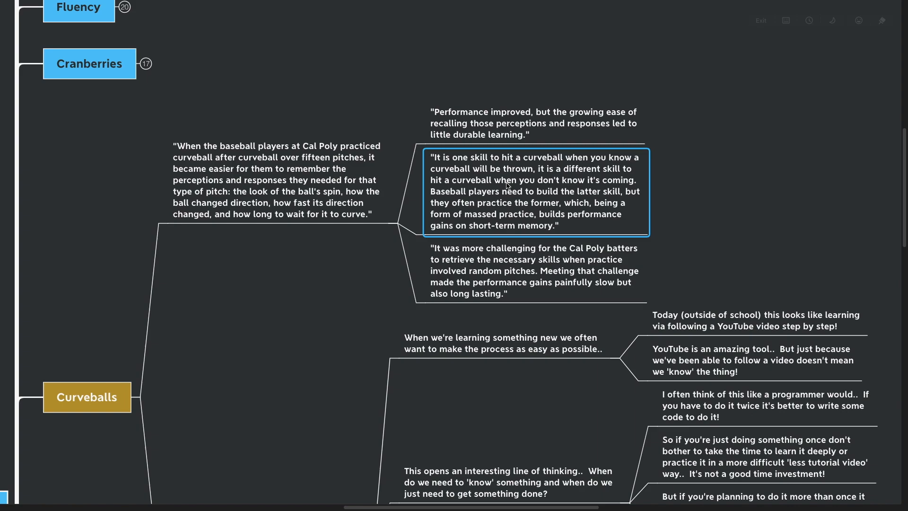
{"action": "scroll", "scroll_direction": "down", "scroll_amount": 3}
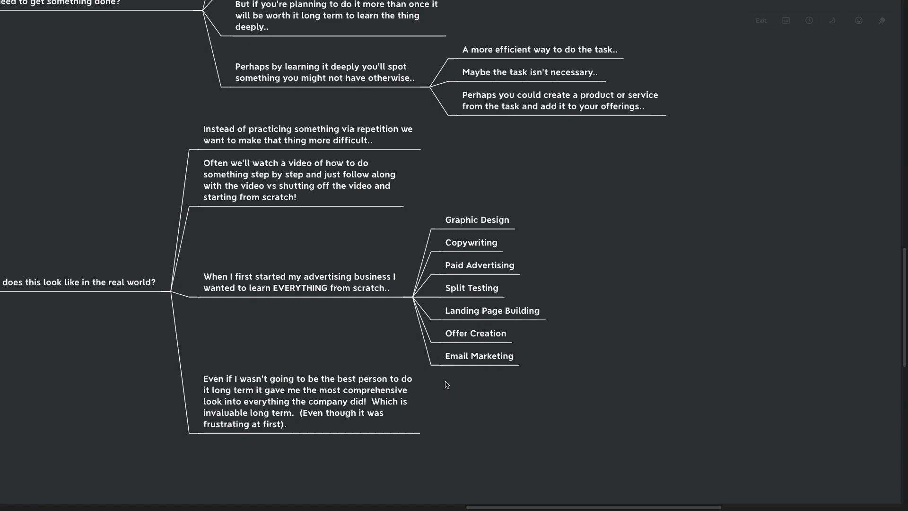
{"action": "scroll", "scroll_direction": "down", "scroll_amount": 3}
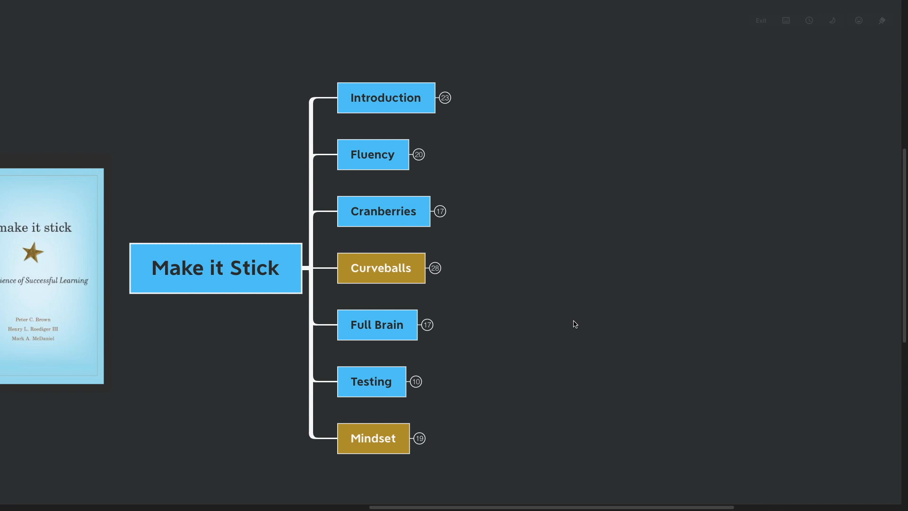
{"action": "mouse_move", "coordinate": [580, 323]}
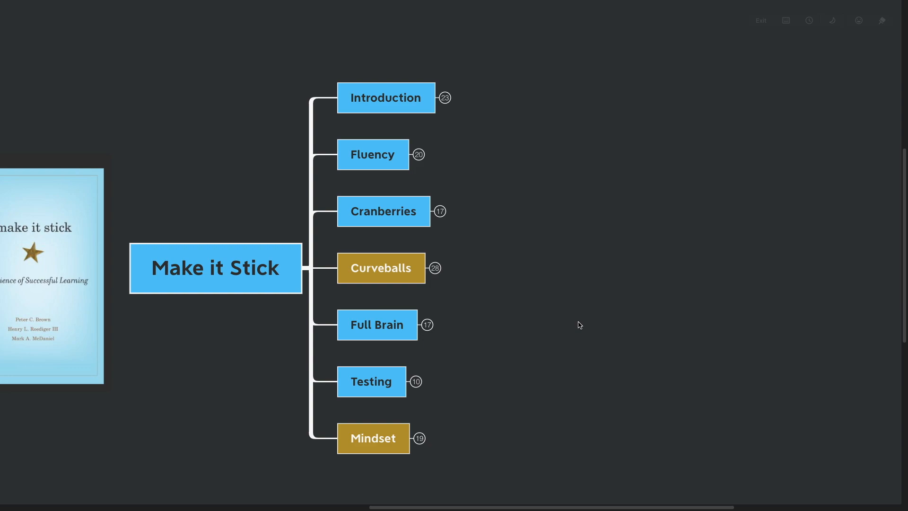
- Scroll the canvas and expand the Full Brain branch
{"action": "scroll", "scroll_direction": "down", "scroll_amount": 3}
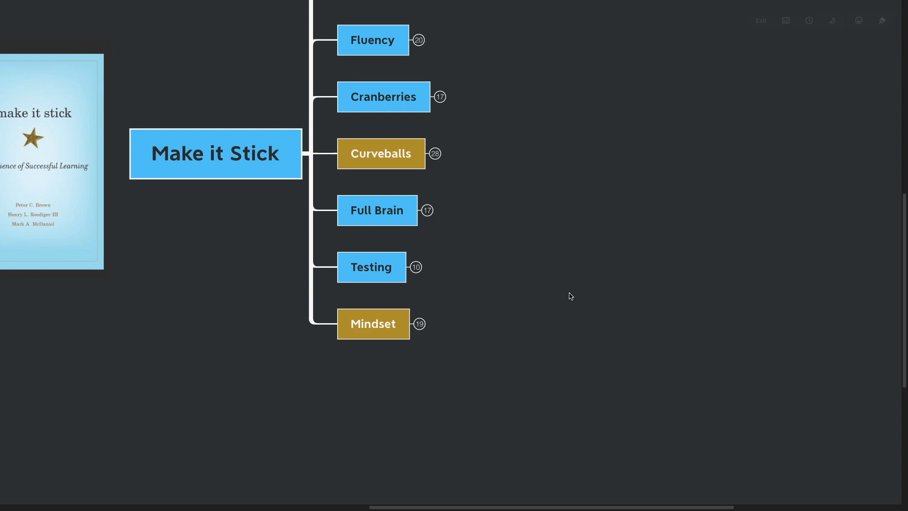
{"action": "left_click", "coordinate": [377, 209]}
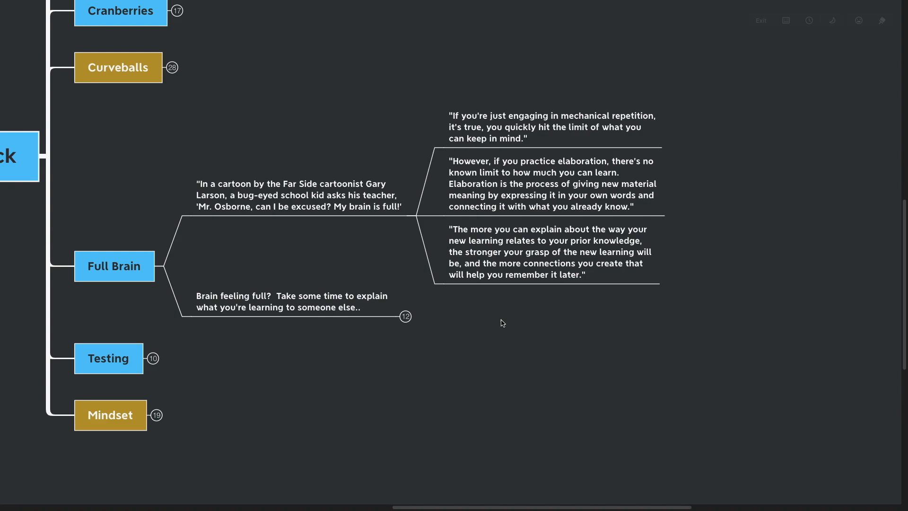
{"action": "mouse_move", "coordinate": [501, 326]}
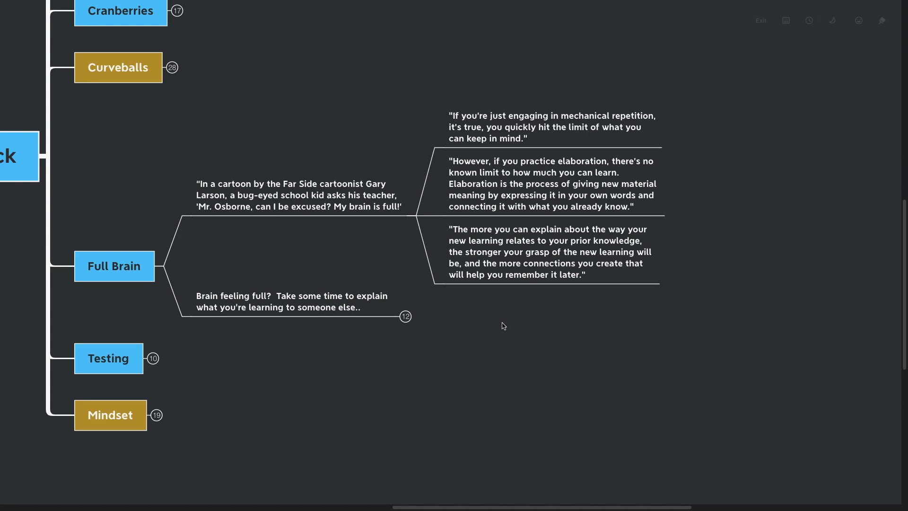
{"action": "mouse_move", "coordinate": [501, 311]}
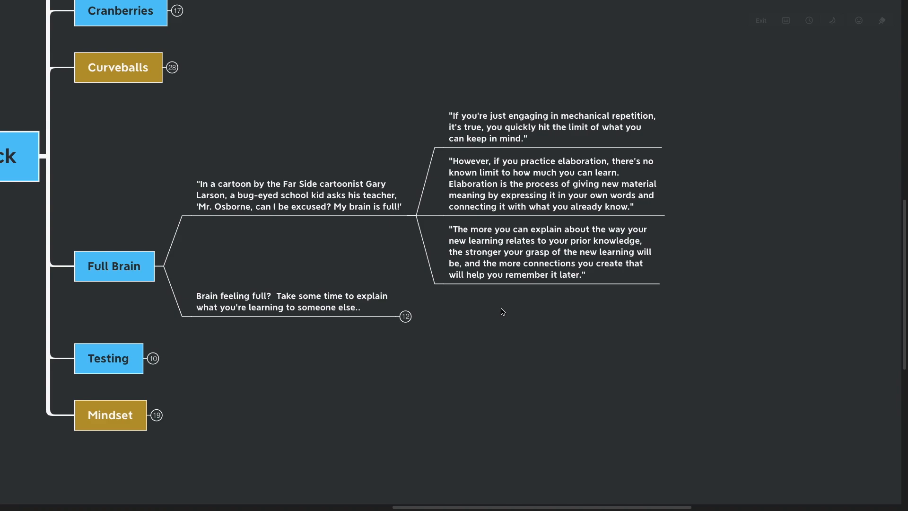
{"action": "mouse_move", "coordinate": [521, 299]}
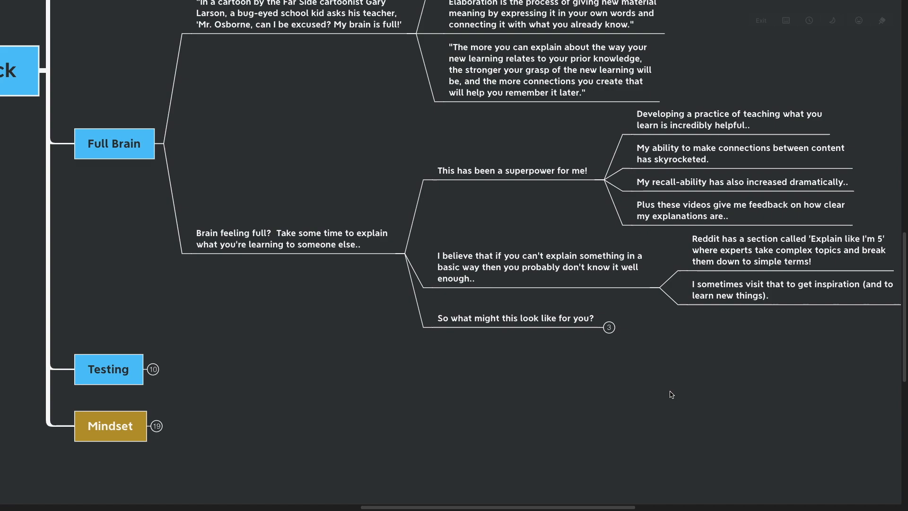
- Scroll down to view the elaboration quotes and follow-up notes under Full Brain
{"action": "scroll", "scroll_direction": "down", "scroll_amount": 3}
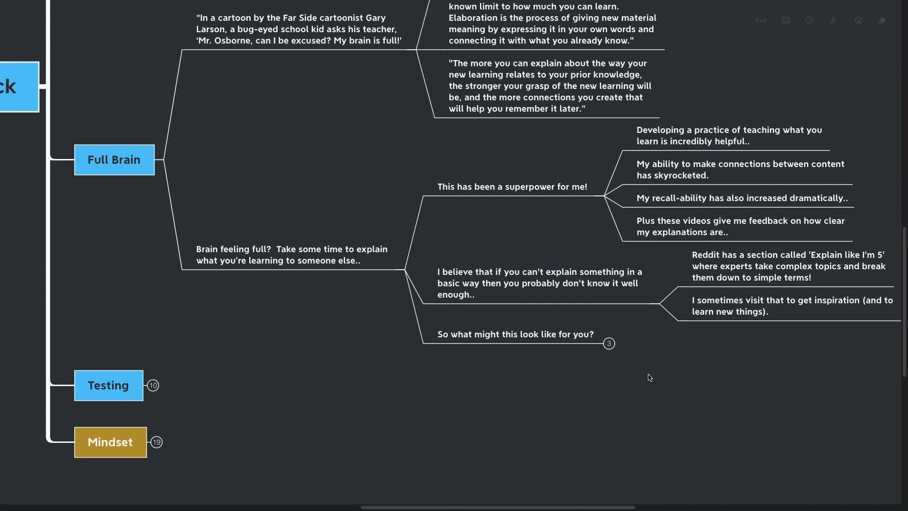
{"action": "mouse_move", "coordinate": [662, 385]}
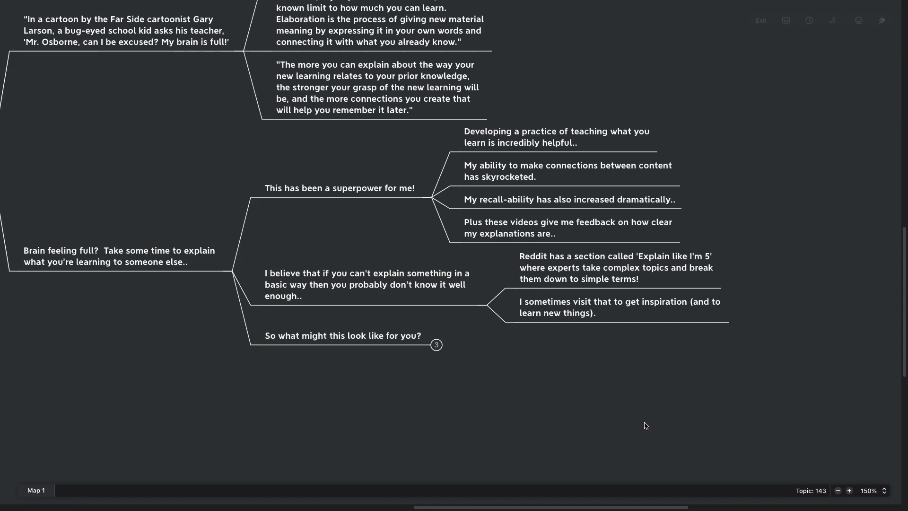
{"action": "mouse_move", "coordinate": [647, 421]}
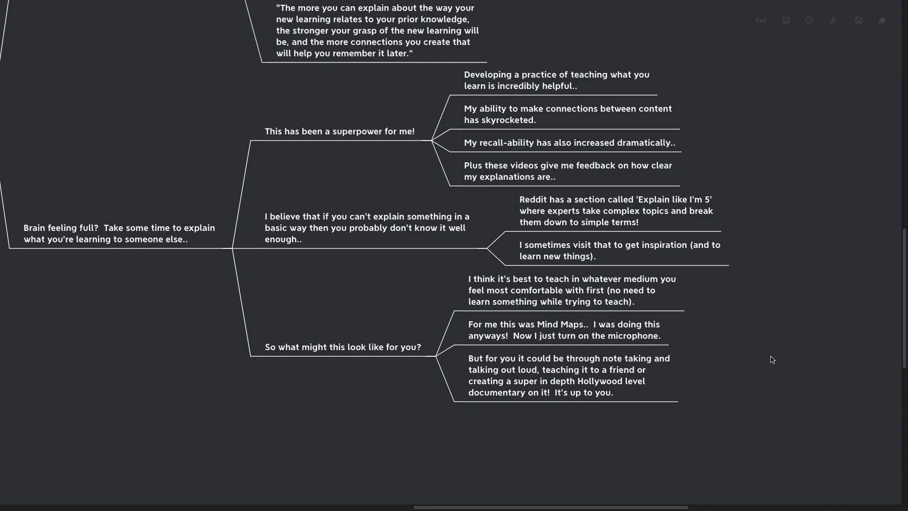
{"action": "mouse_move", "coordinate": [762, 356]}
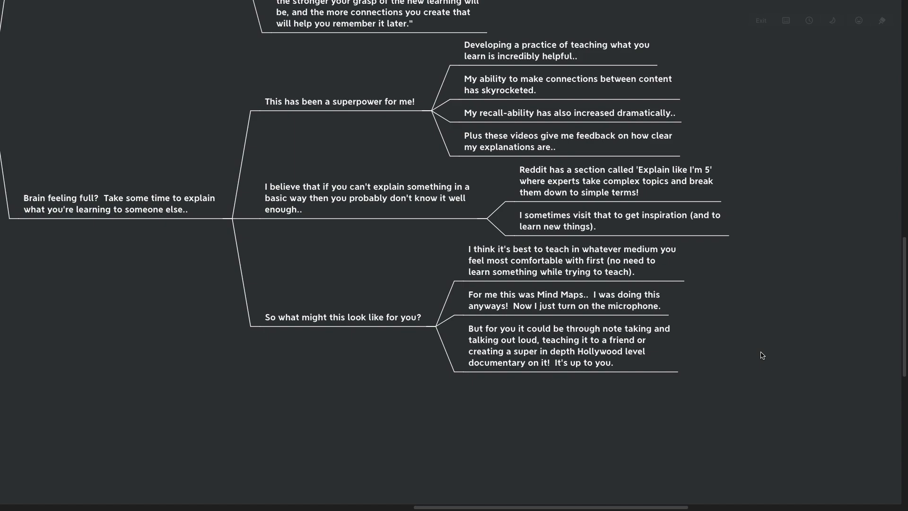
{"action": "mouse_move", "coordinate": [776, 341]}
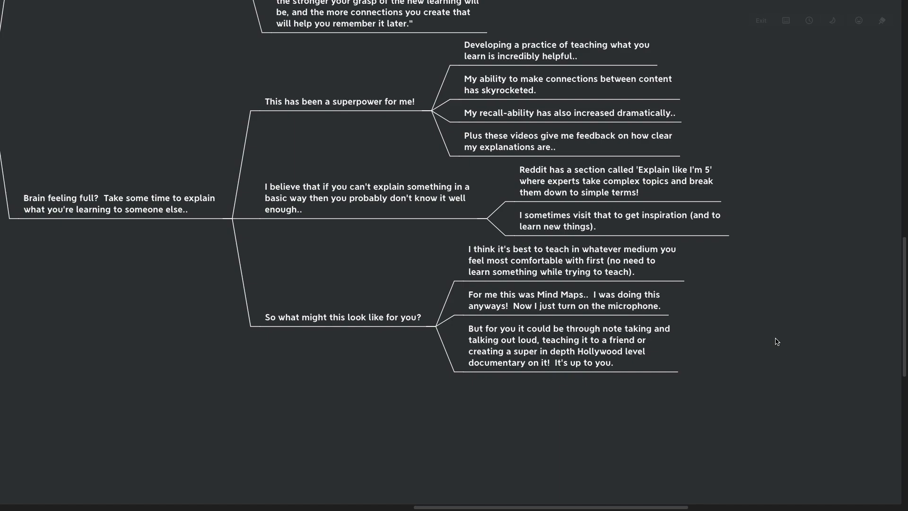
- Expand 'So what might this look like for you?' into its three teaching-medium notes
{"action": "left_click", "coordinate": [568, 345]}
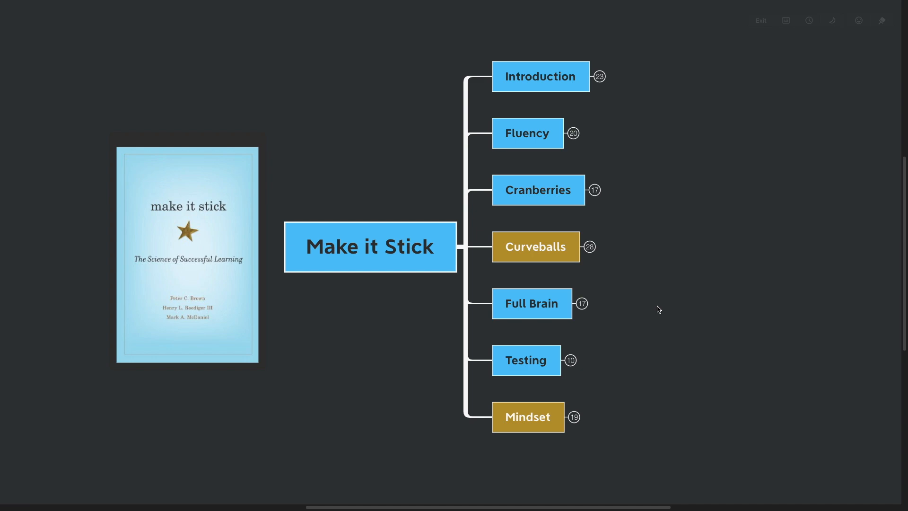
{"action": "mouse_move", "coordinate": [681, 281]}
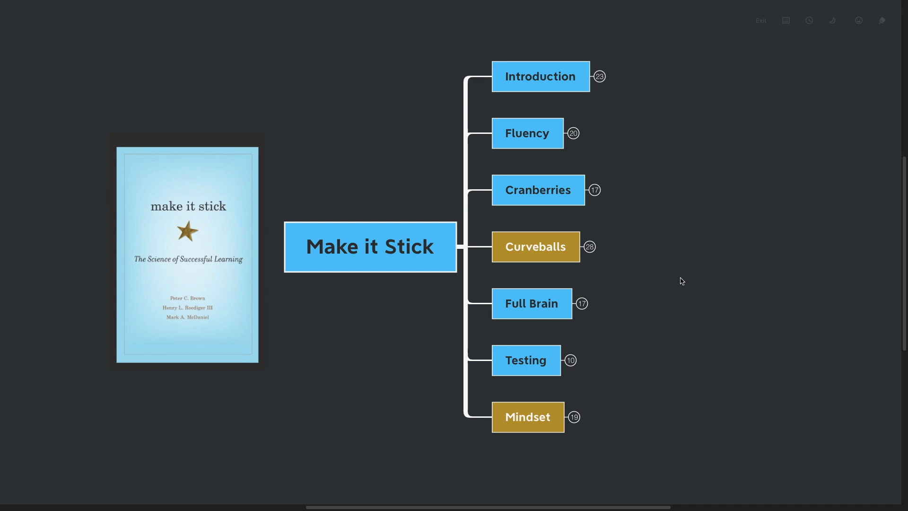
- Scroll right to center the Make it Stick root beside the book cover
{"action": "scroll", "scroll_direction": "right", "scroll_amount": 3}
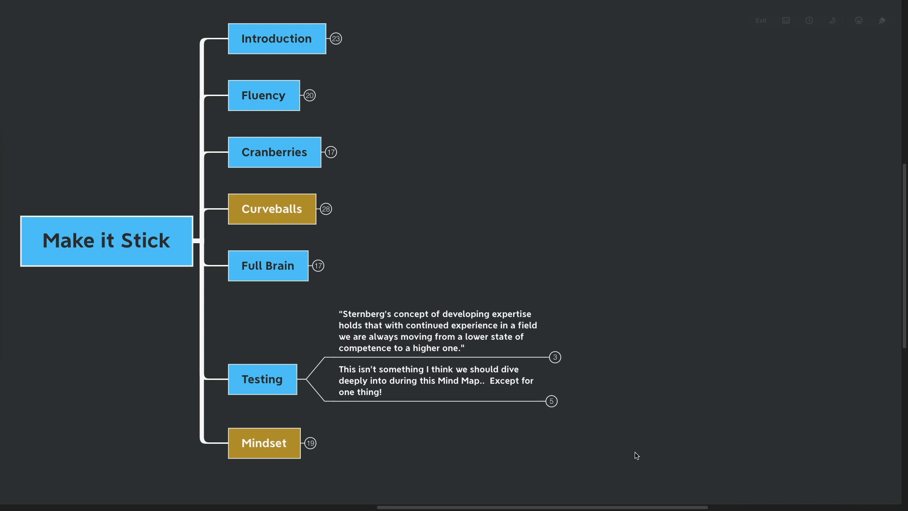
{"action": "mouse_move", "coordinate": [561, 372]}
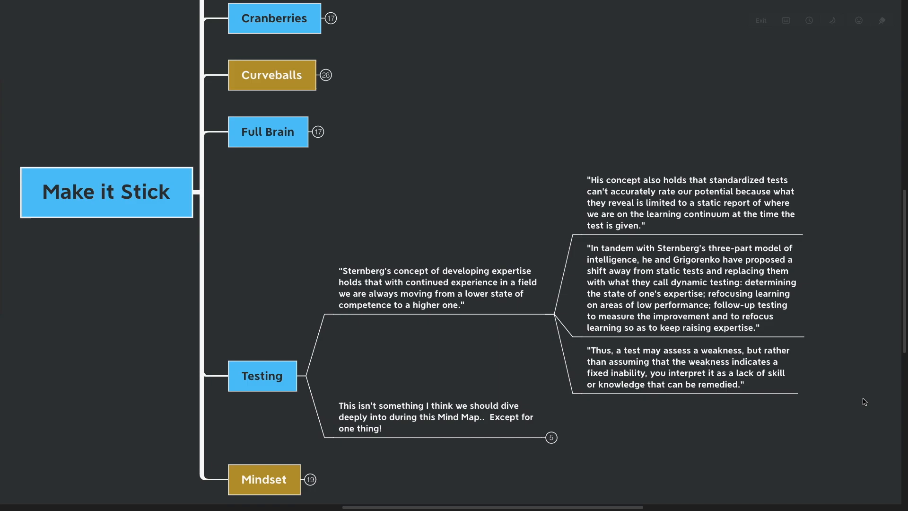
{"action": "mouse_move", "coordinate": [862, 372]}
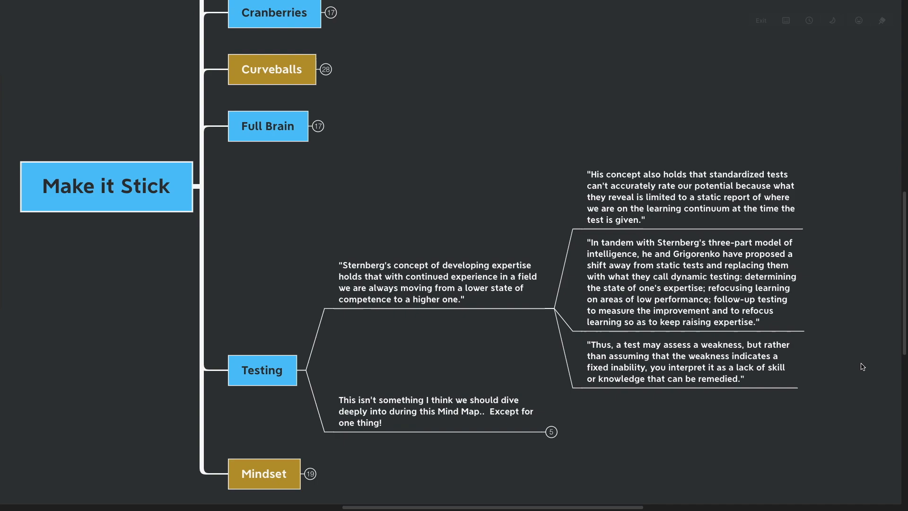
{"action": "scroll", "scroll_direction": "down", "scroll_amount": 3}
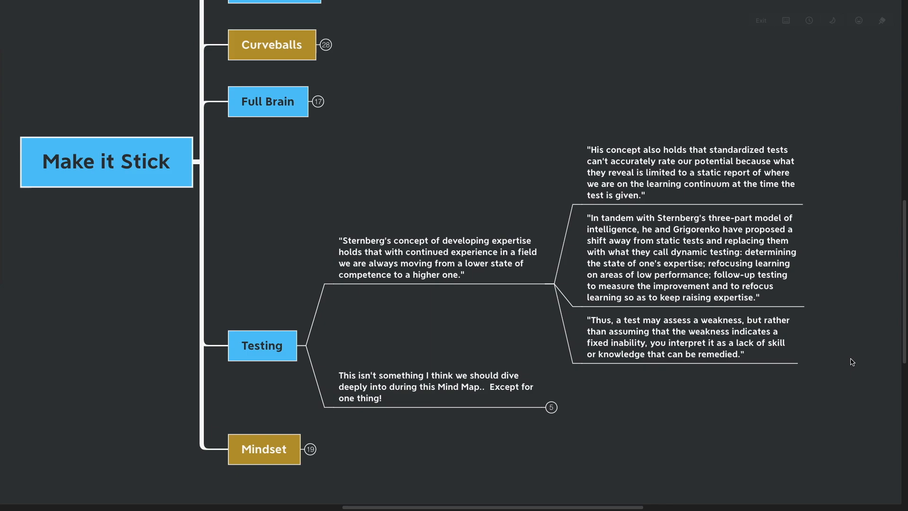
{"action": "mouse_move", "coordinate": [857, 359]}
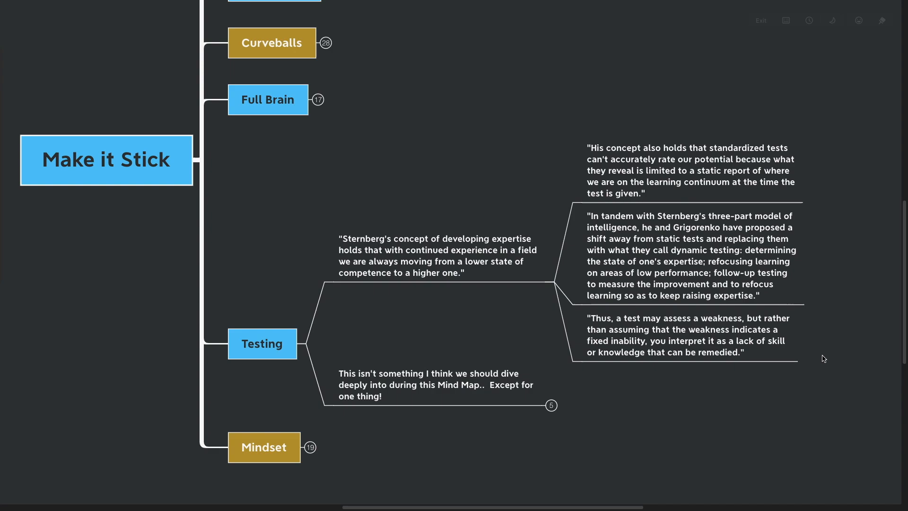
{"action": "mouse_move", "coordinate": [819, 353]}
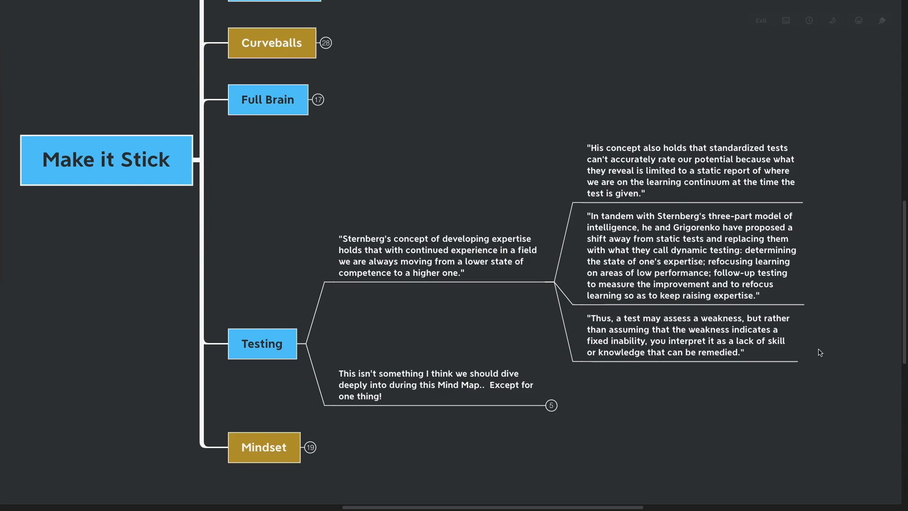
{"action": "scroll", "scroll_direction": "down", "scroll_amount": 3}
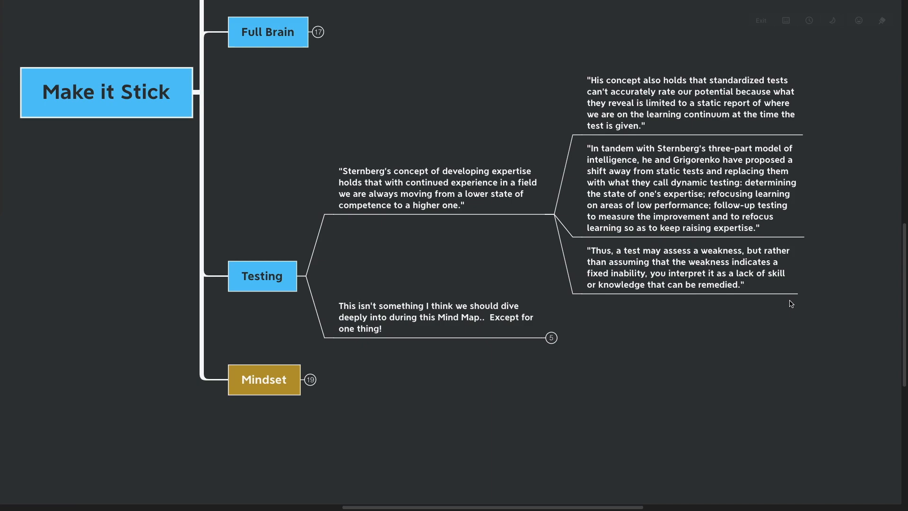
{"action": "mouse_move", "coordinate": [773, 317]}
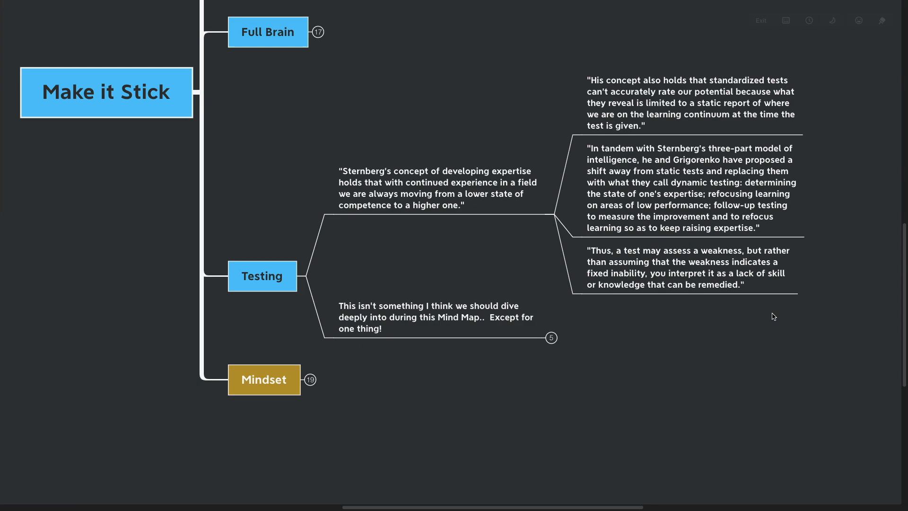
{"action": "mouse_move", "coordinate": [698, 323]}
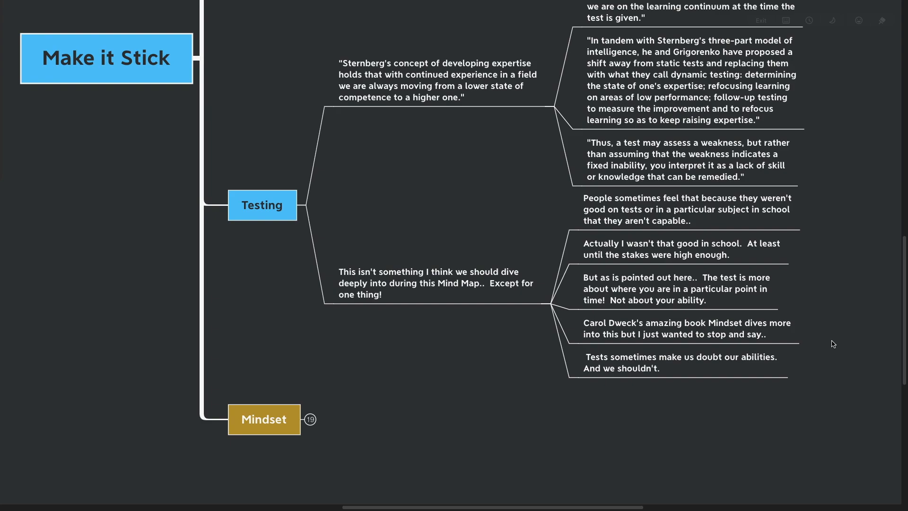
- Scroll down to view Mindset's Carol Dweck quotes
{"action": "scroll", "scroll_direction": "down", "scroll_amount": 3}
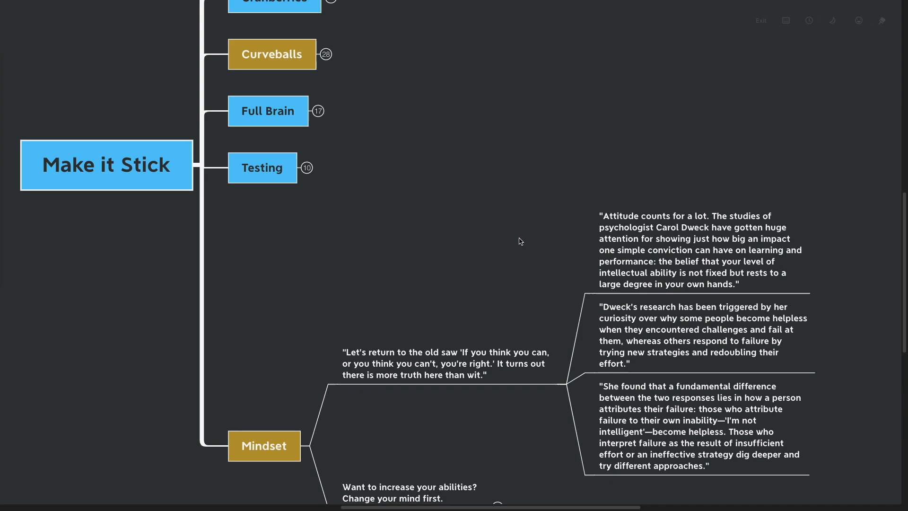
- Expand the 'Want to increase your abilities?' note to reveal its prompts and self-talk notes
{"action": "scroll", "scroll_direction": "down", "scroll_amount": 3}
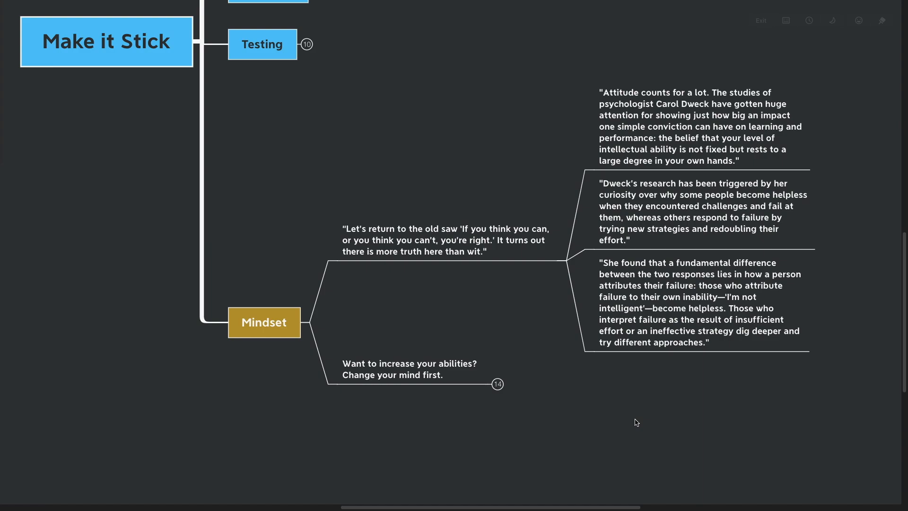
{"action": "mouse_move", "coordinate": [635, 420]}
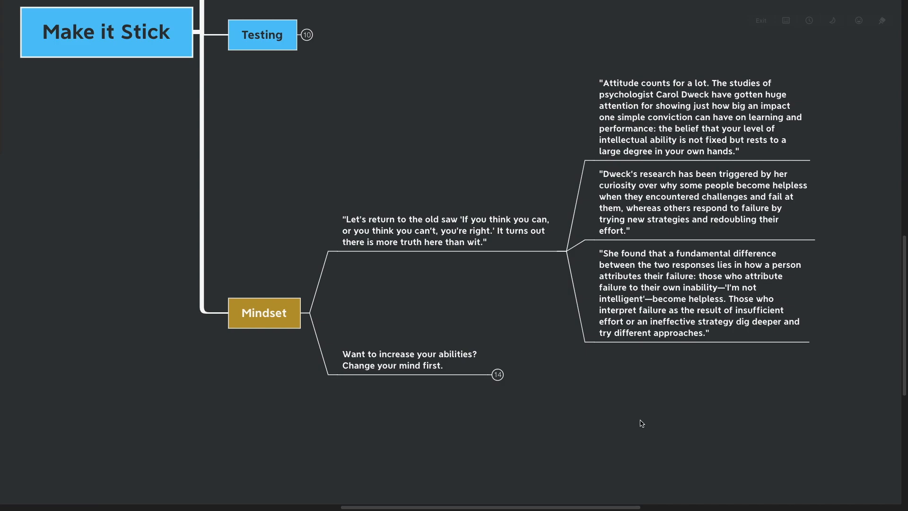
{"action": "mouse_move", "coordinate": [636, 418]}
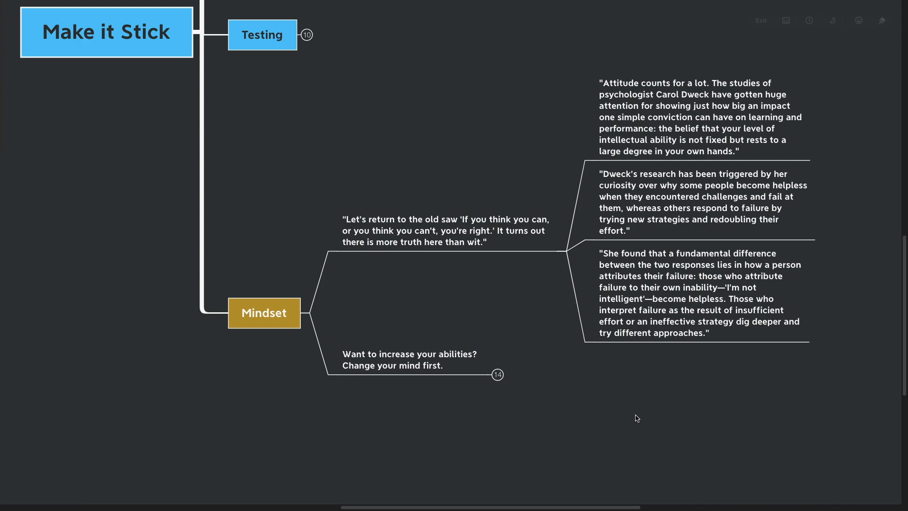
{"action": "scroll", "scroll_direction": "down", "scroll_amount": 3}
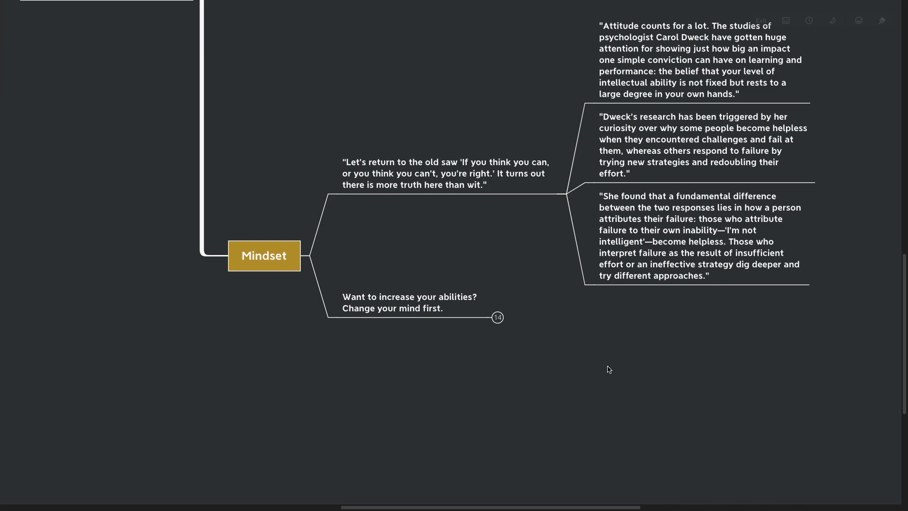
{"action": "left_click", "coordinate": [496, 317]}
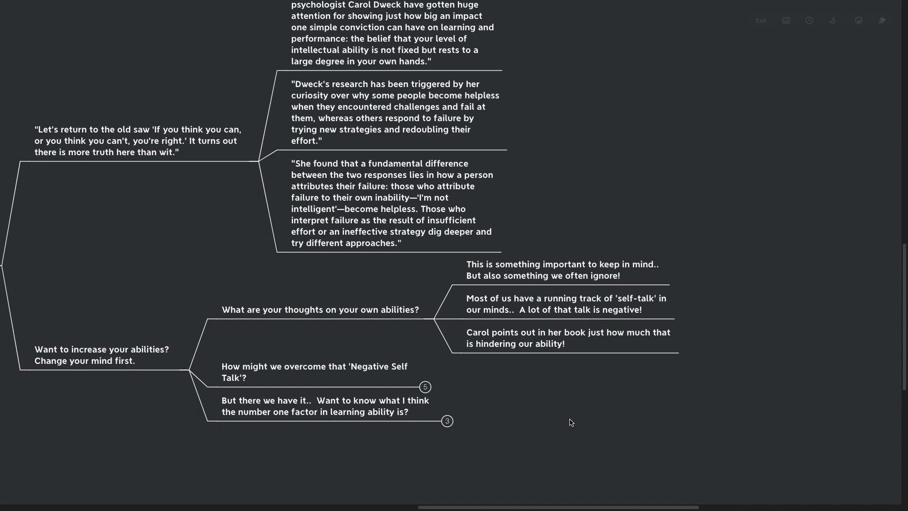
- Scroll down toward the 'How might we overcome that Negative Self Talk?' question
{"action": "scroll", "scroll_direction": "down", "scroll_amount": 3}
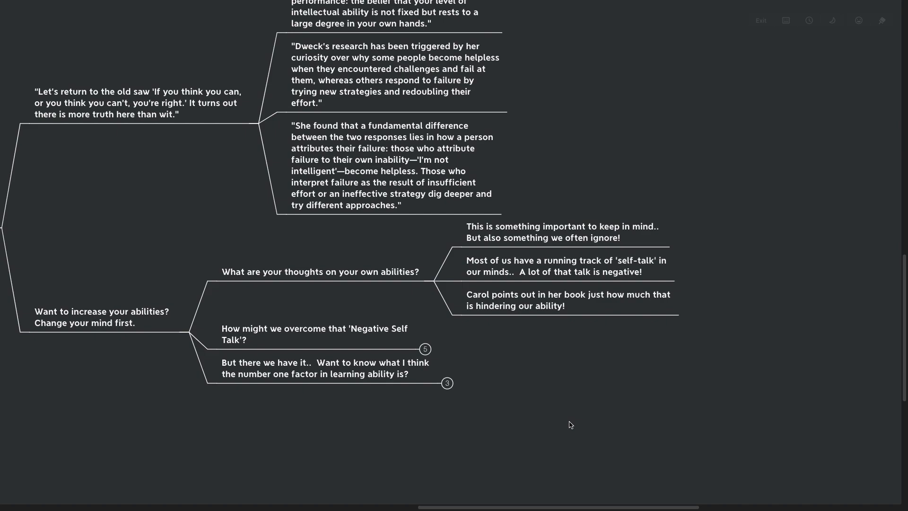
{"action": "mouse_move", "coordinate": [575, 406]}
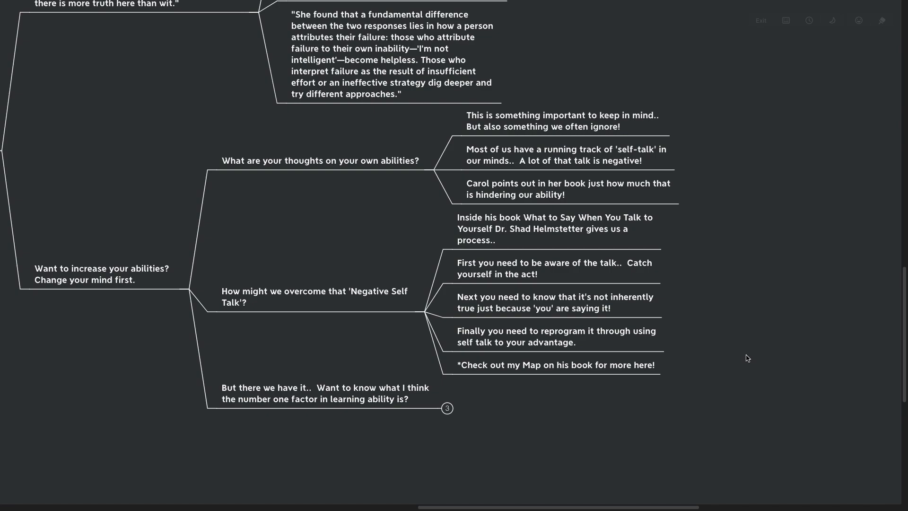
- Scroll down to view the notes under the 'But there we have it..' question
{"action": "scroll", "scroll_direction": "down", "scroll_amount": 3}
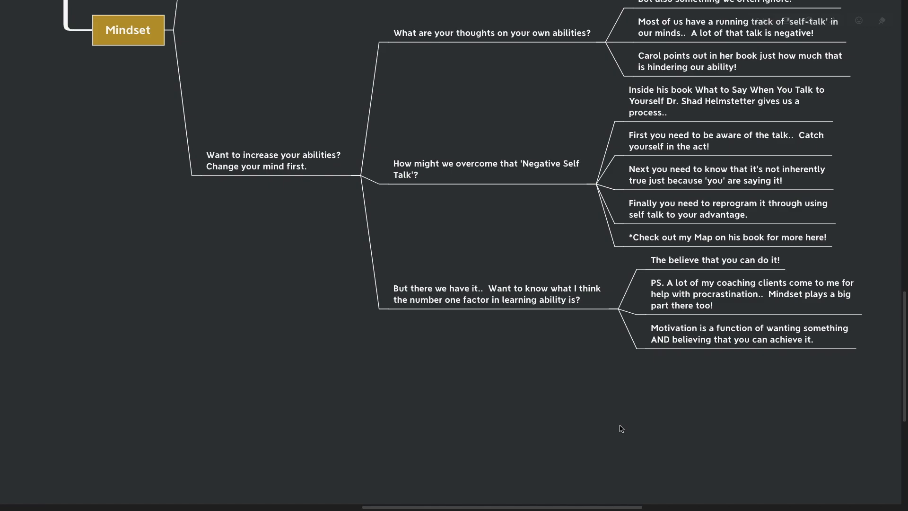
{"action": "mouse_move", "coordinate": [630, 423]}
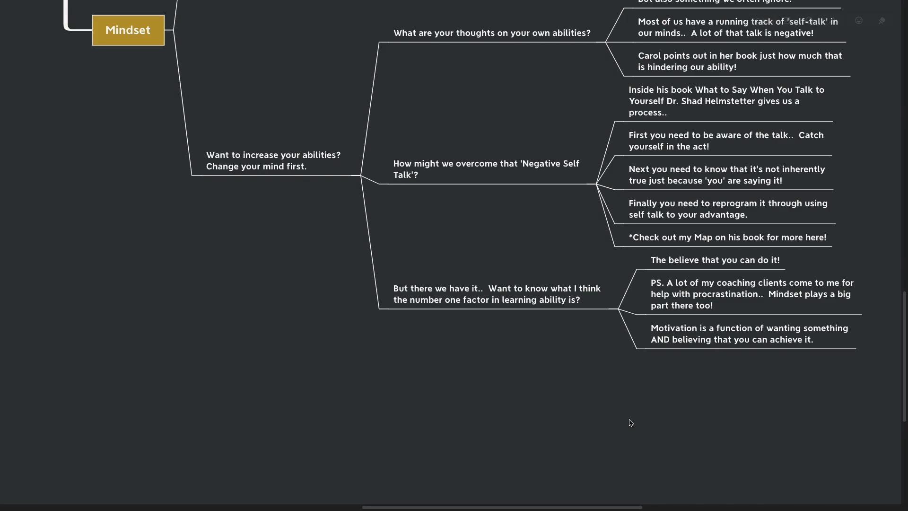